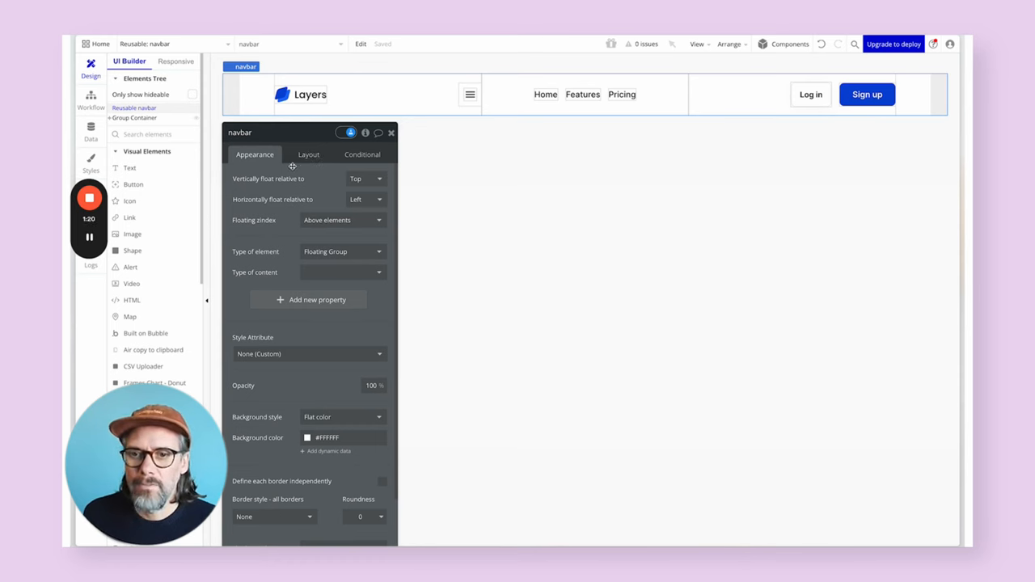
- Show the navbar's Layout settings: column layout, 1400 width, 80 min height, side padding
click(307, 155)
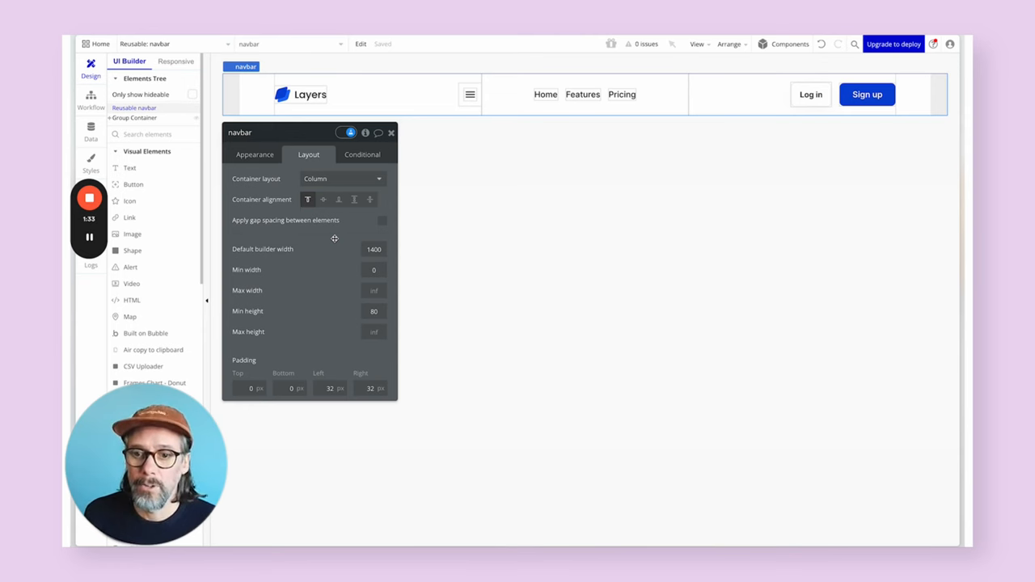
mouse_move(327, 378)
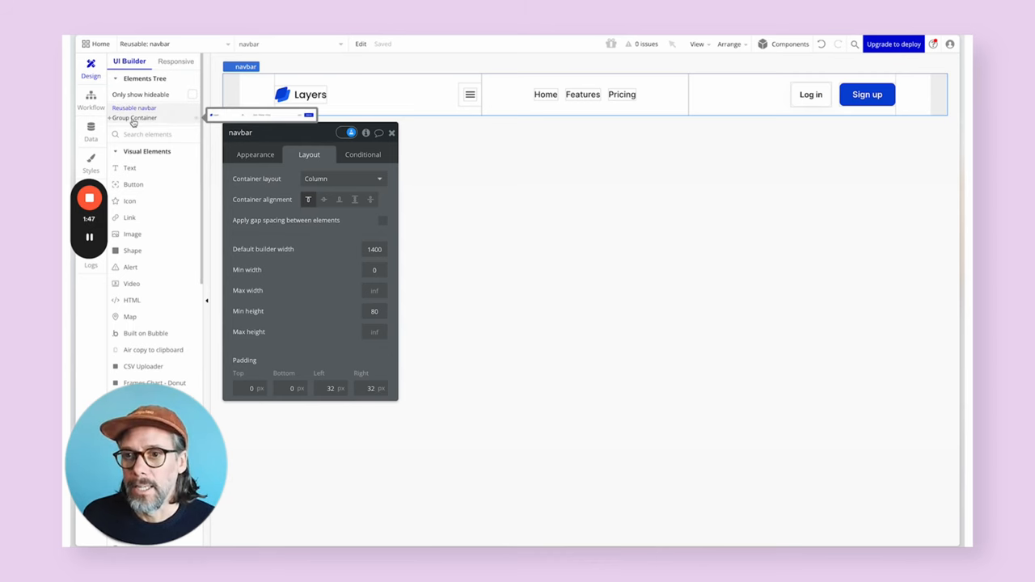
click(136, 116)
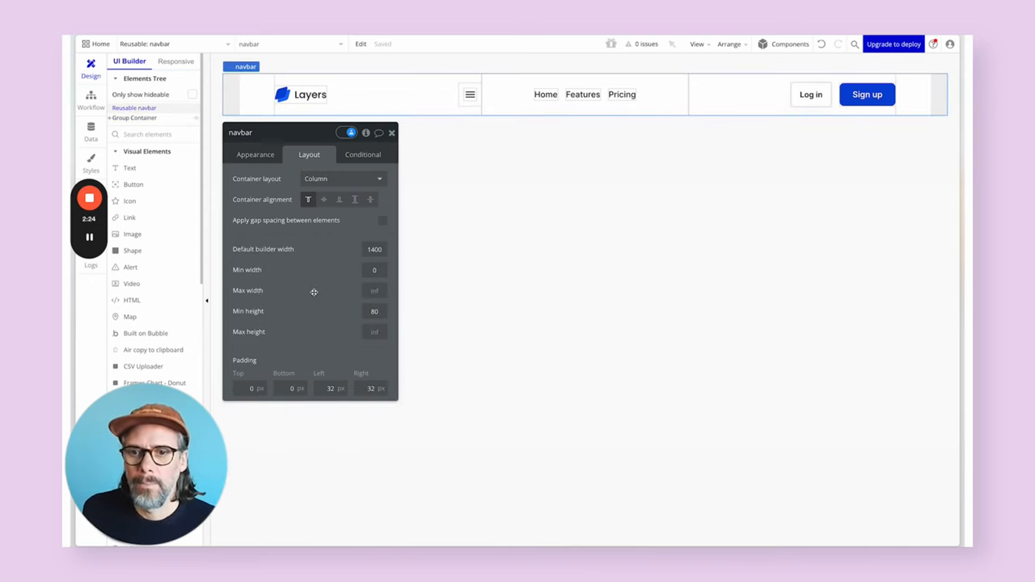
- Select the Group Container holding the three columns and view its row layout
click(255, 155)
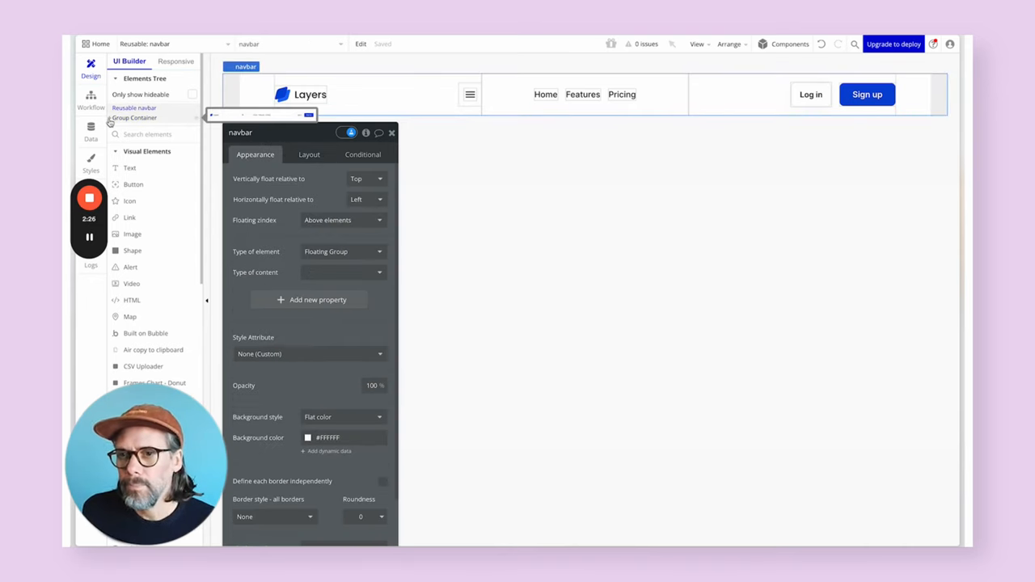
click(136, 128)
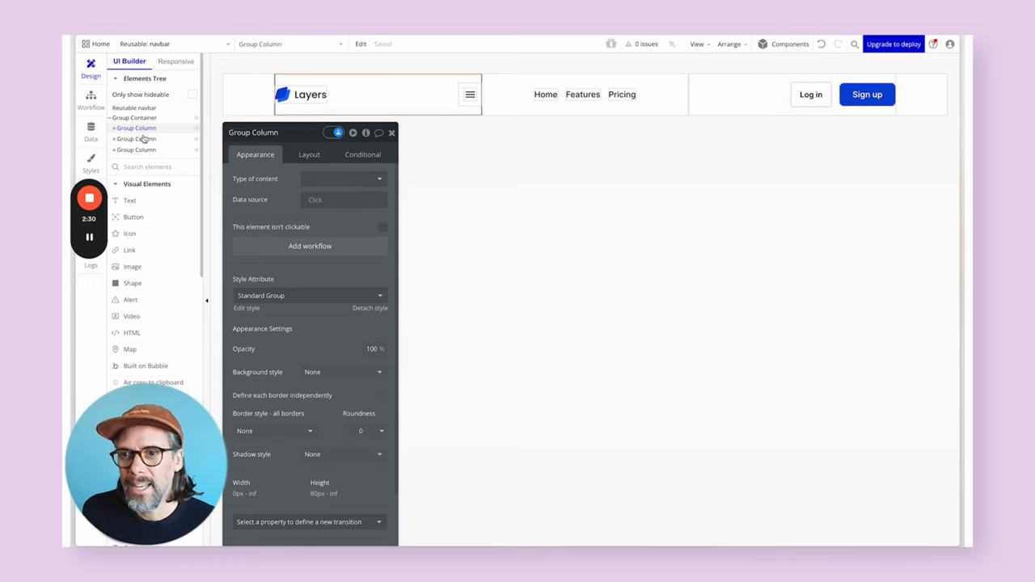
click(136, 116)
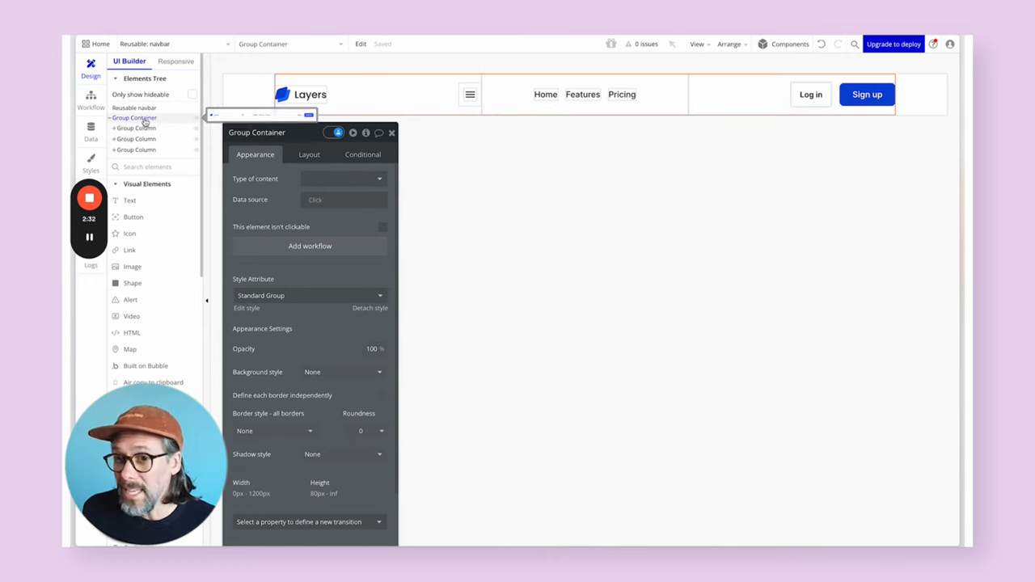
click(309, 155)
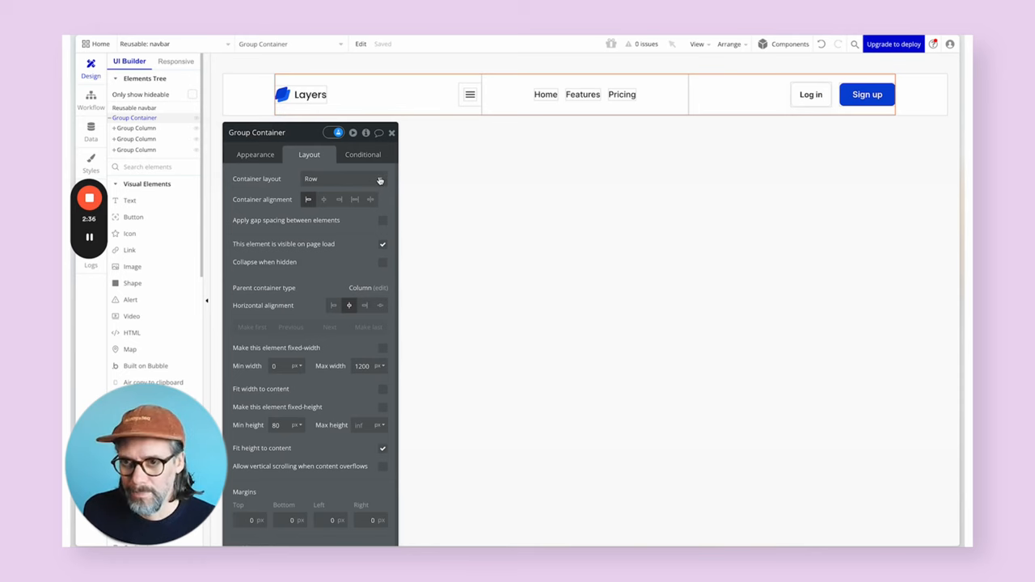
- Inspect the layout of the logo column, the fixed-width logo image and the links column
click(136, 128)
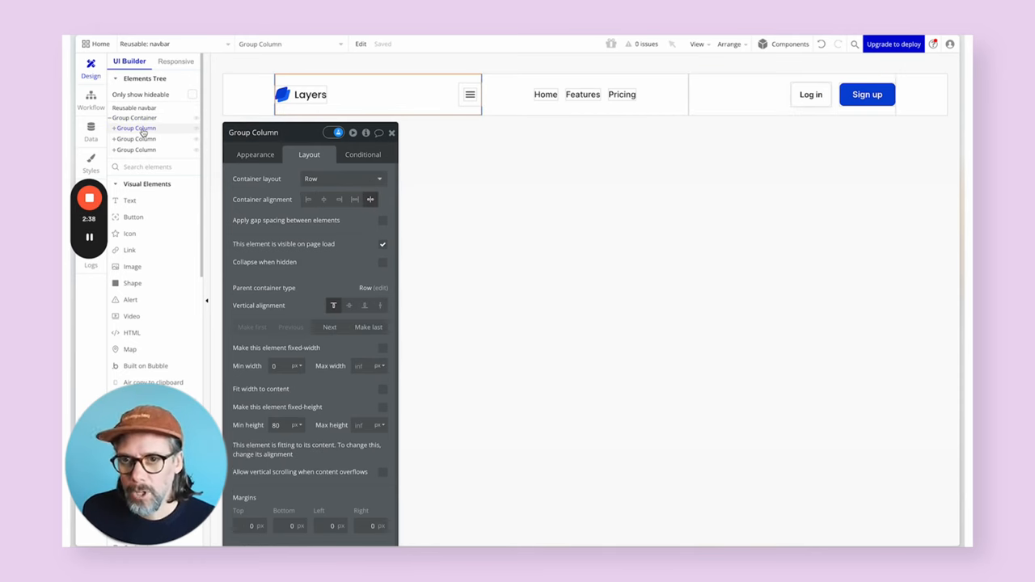
click(301, 94)
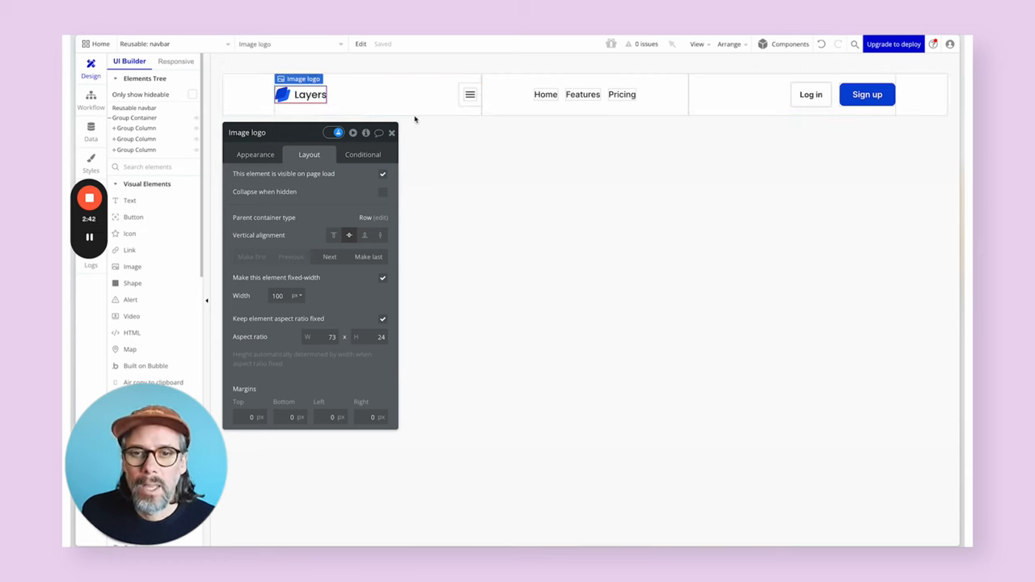
click(469, 94)
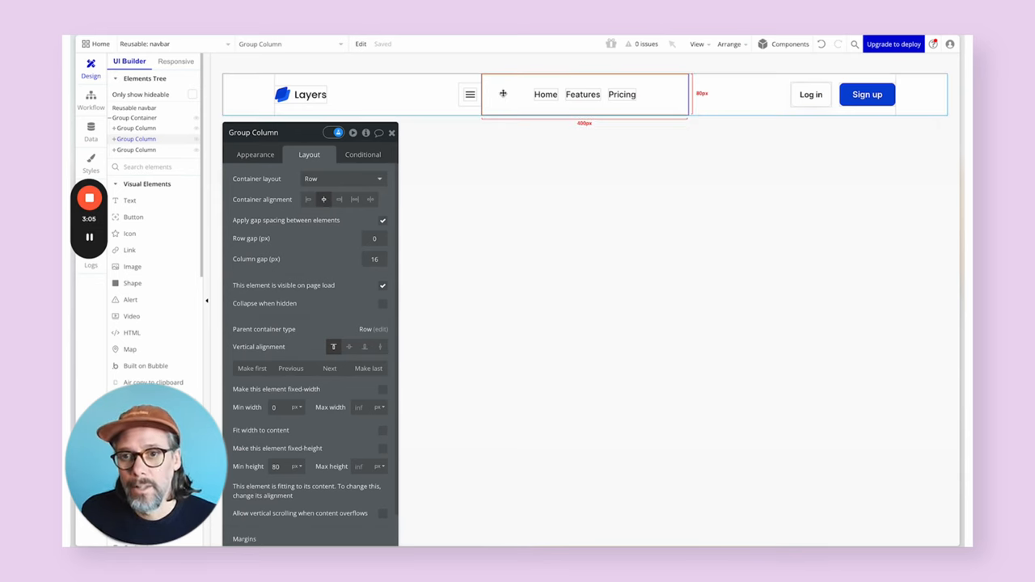
click(545, 94)
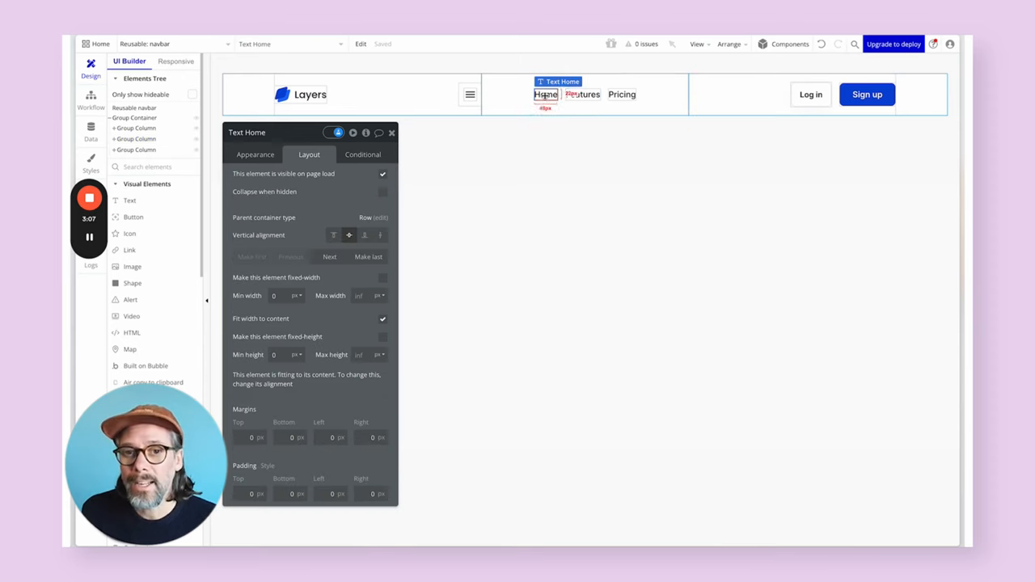
click(582, 94)
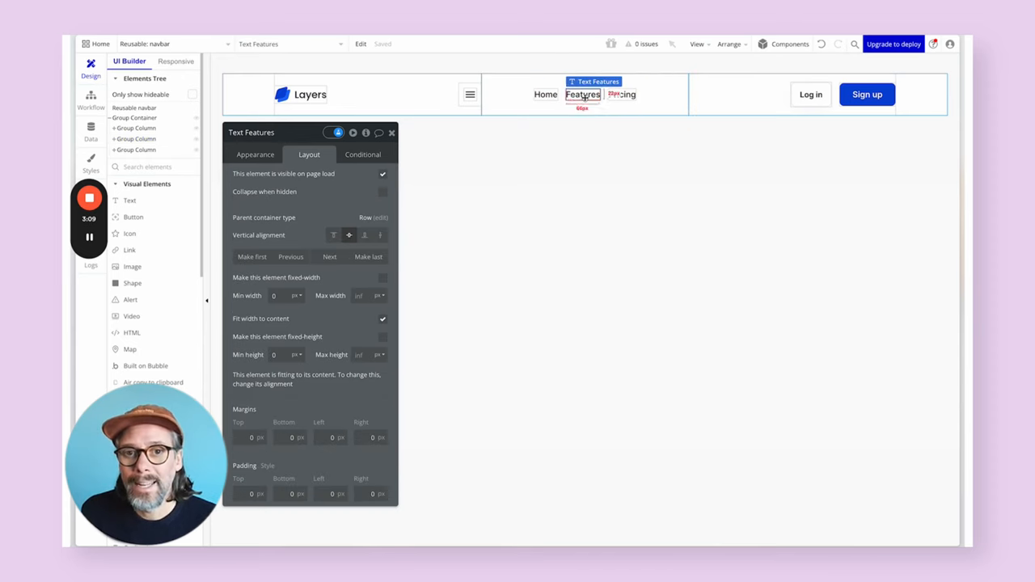
click(545, 94)
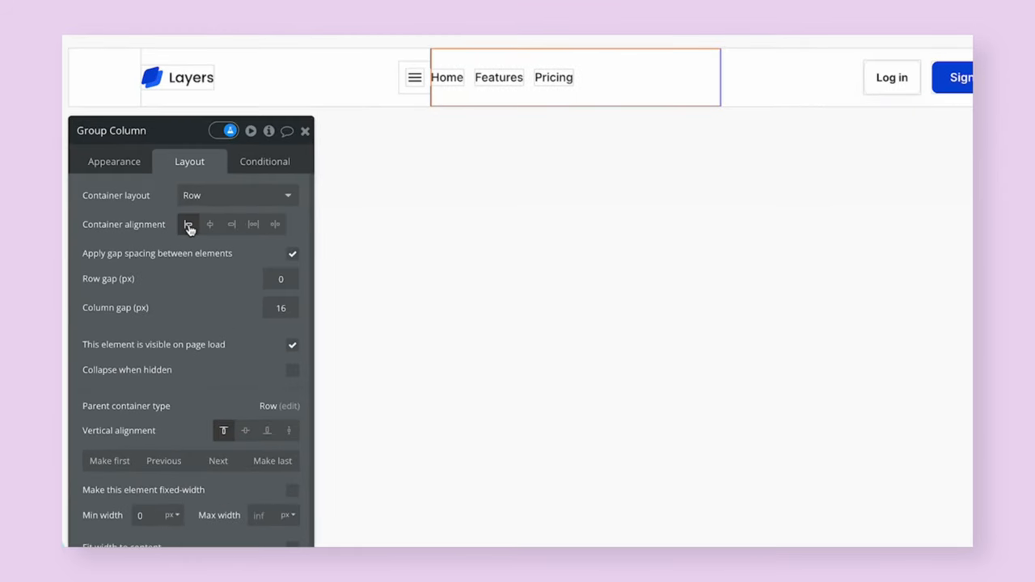
click(210, 223)
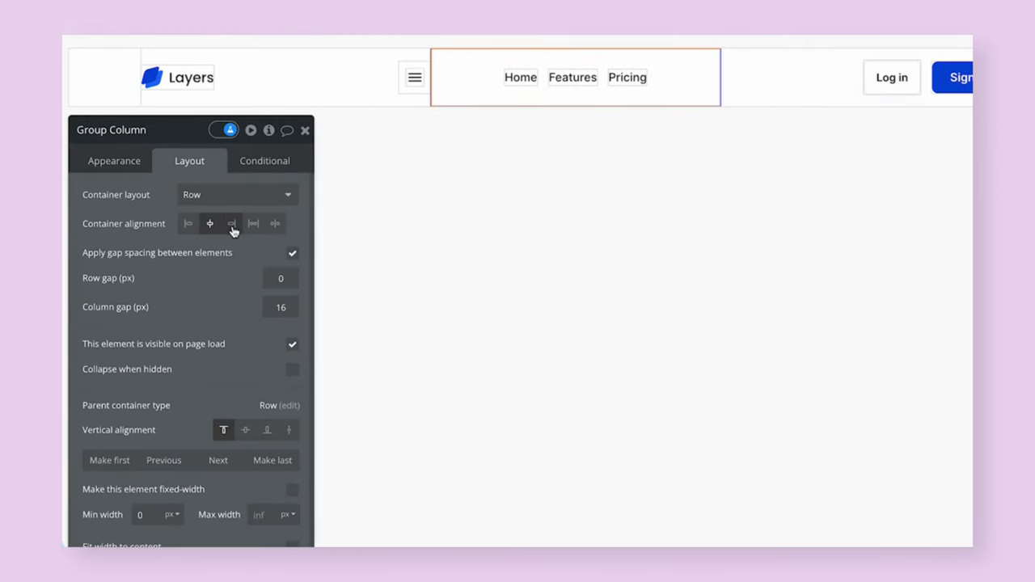
click(275, 223)
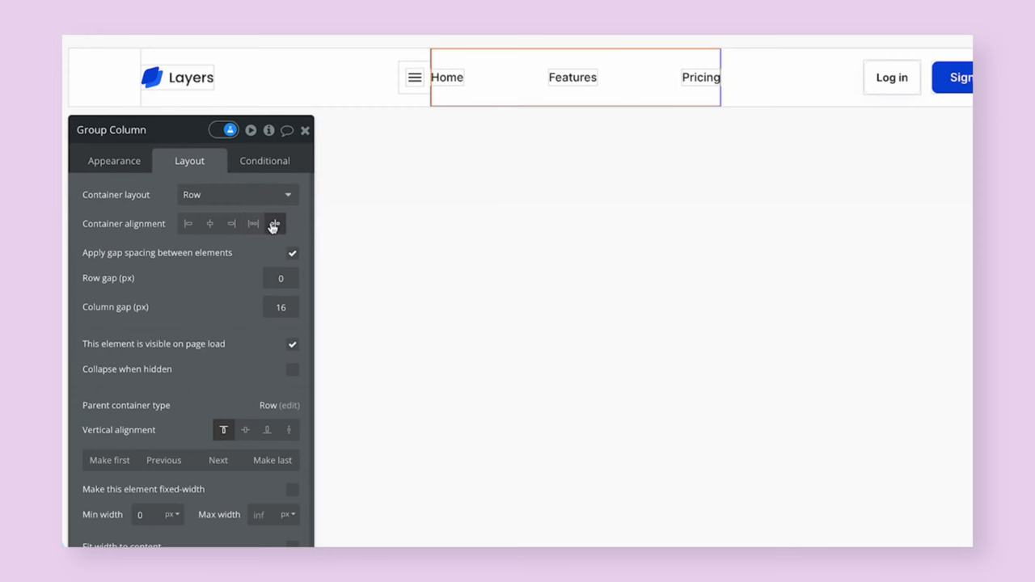
click(210, 223)
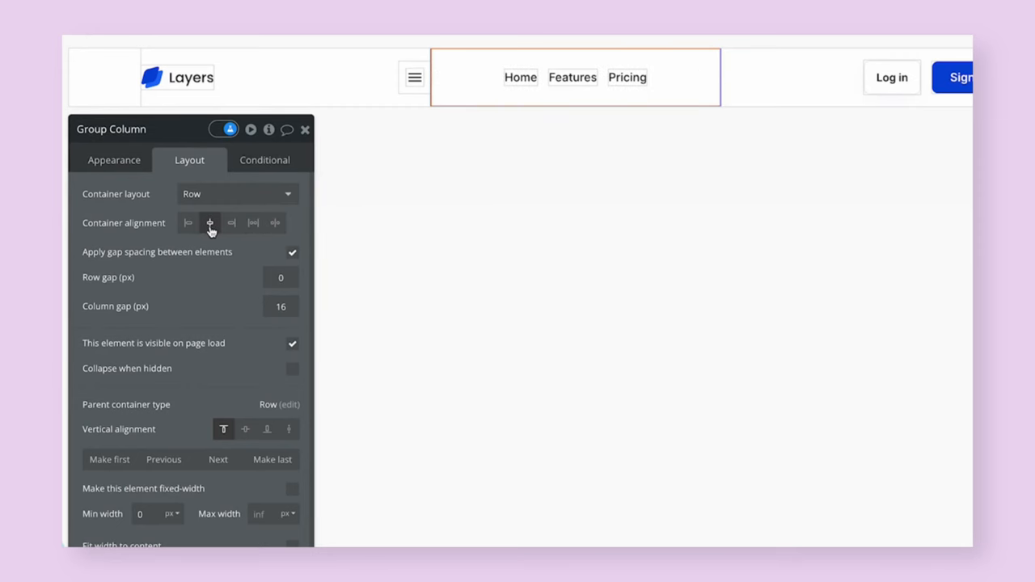
mouse_move(194, 257)
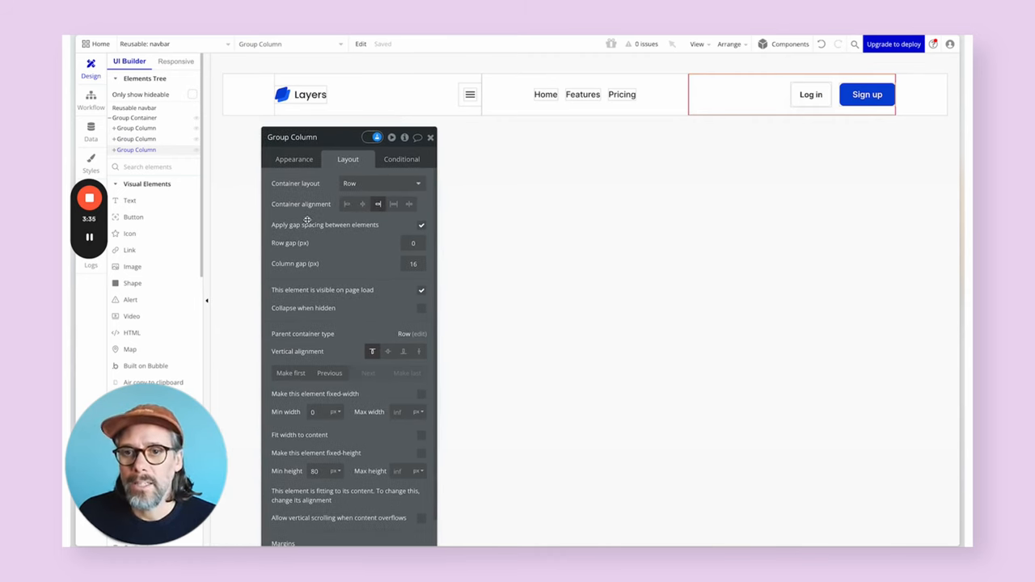
mouse_move(307, 225)
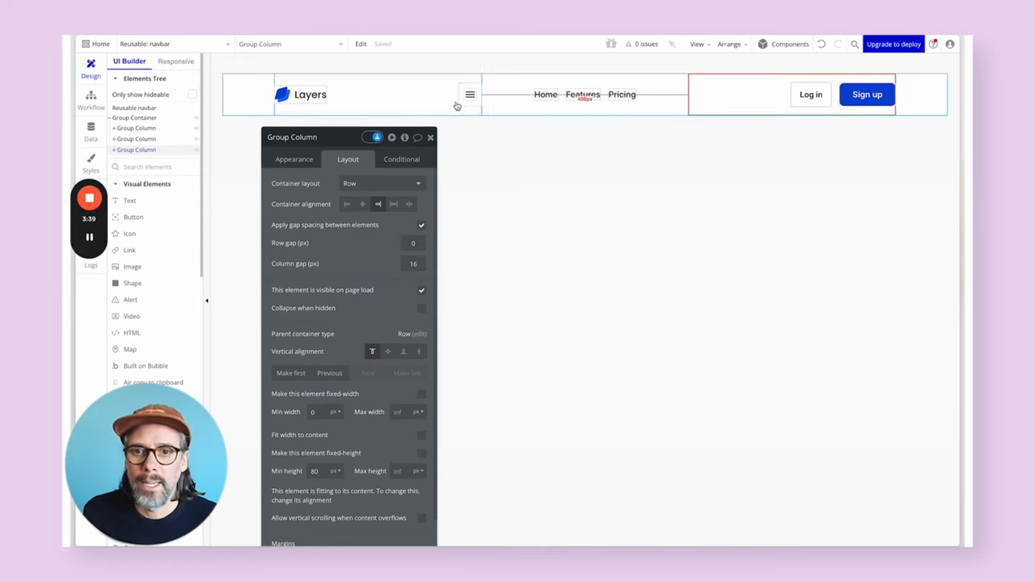
- Switch the navbar editor into Responsive design mode at the default 1400 px width
click(469, 93)
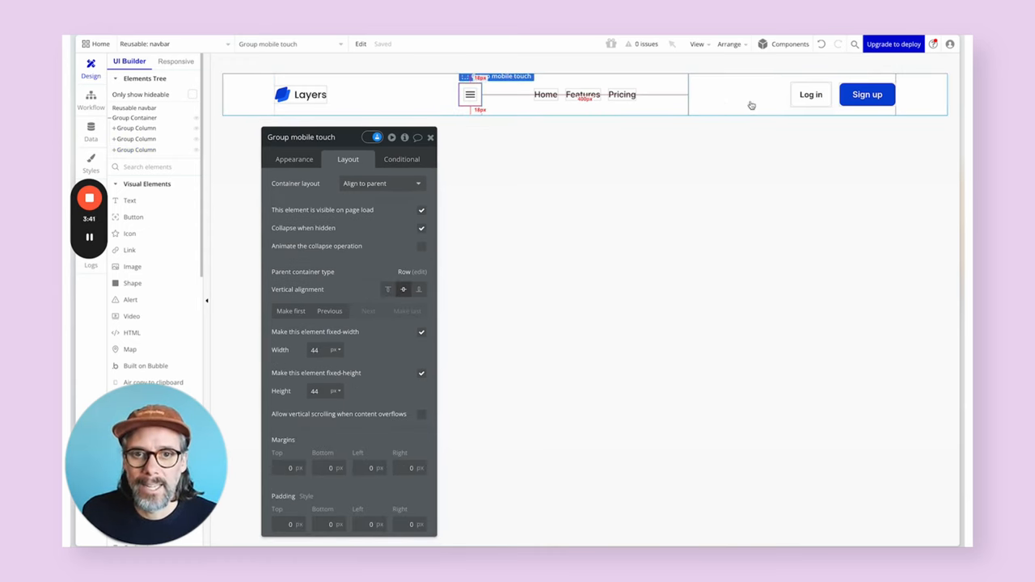
click(582, 94)
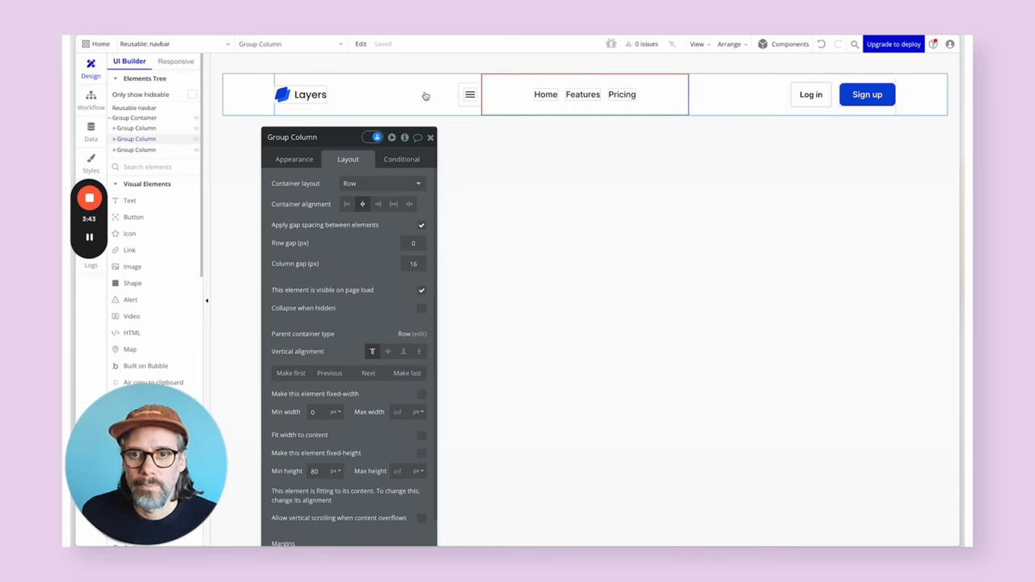
click(175, 62)
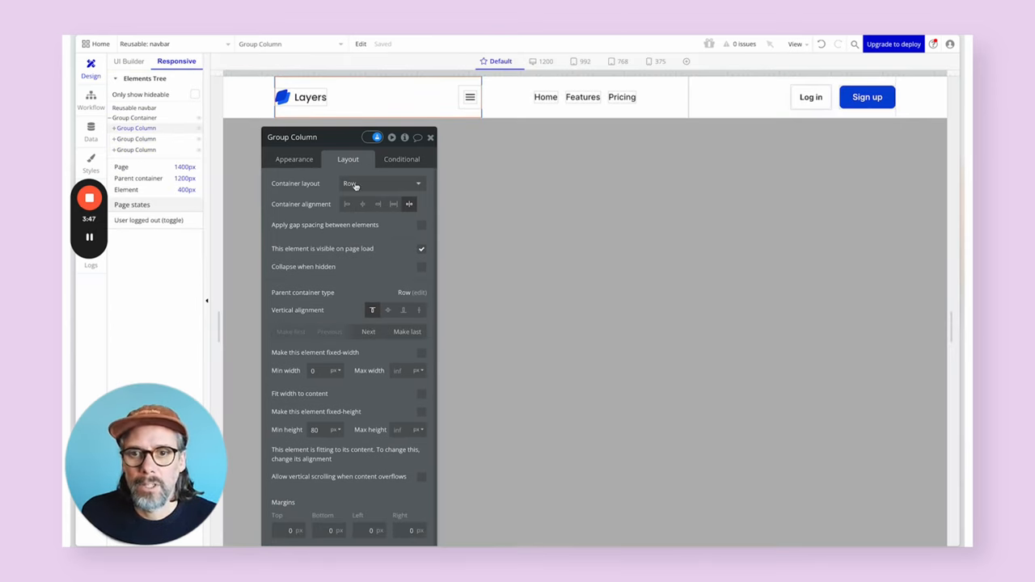
- Make Group mobile touch (hamburger) not visible on page load
click(469, 97)
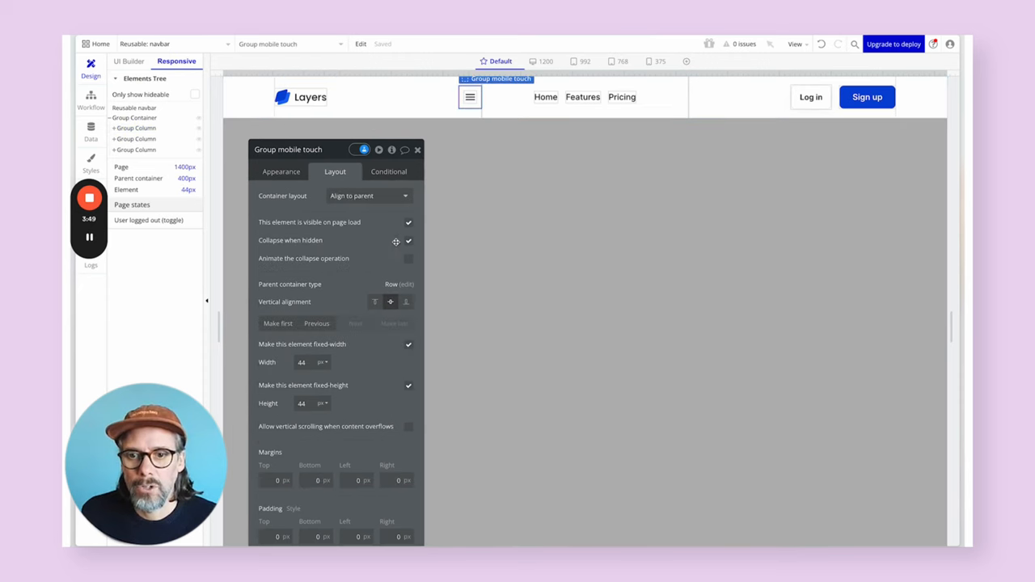
click(408, 221)
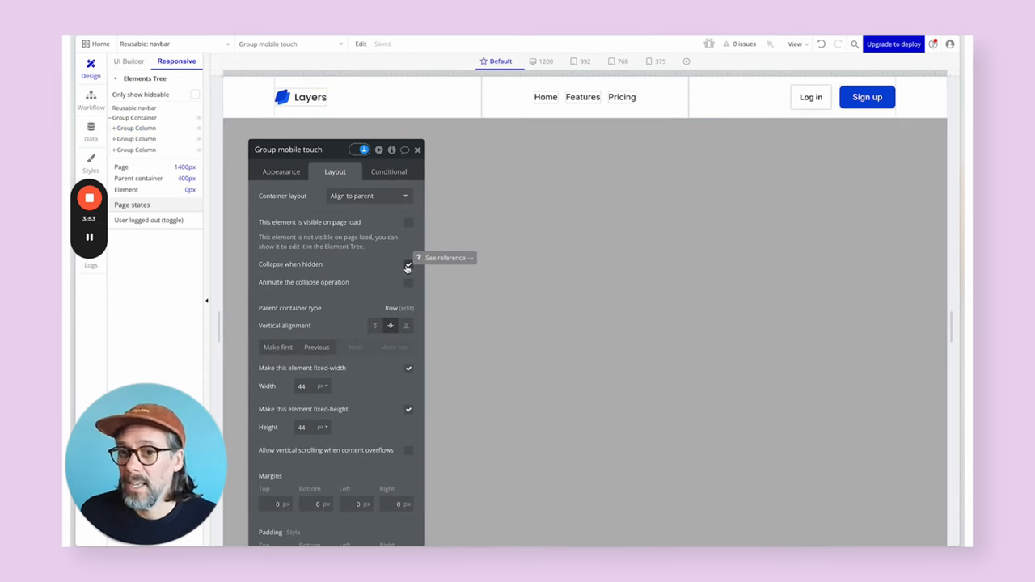
click(408, 265)
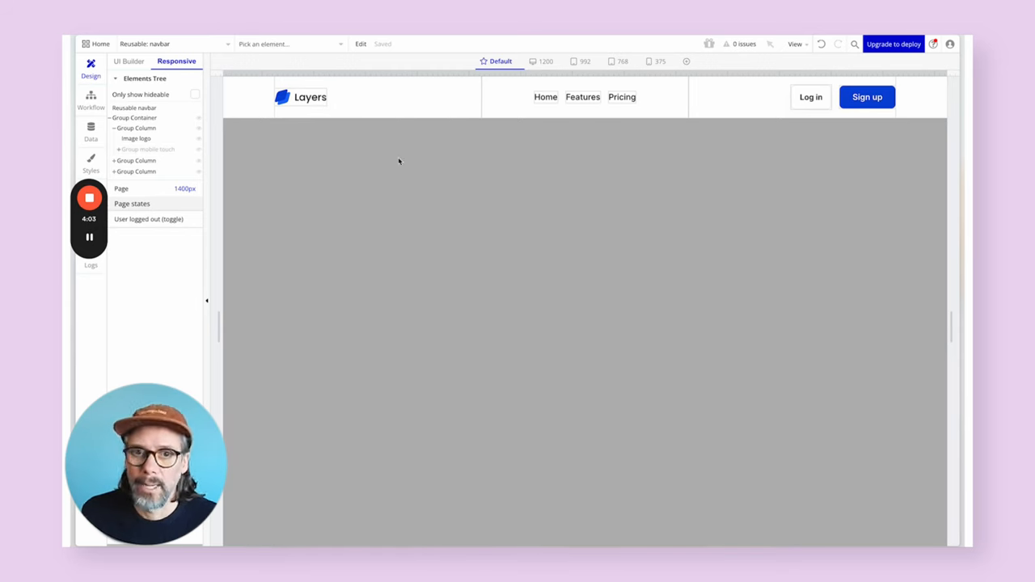
- Preview the navbar across 1200, 992, 768 and phone widths, settling on 768 px
click(545, 62)
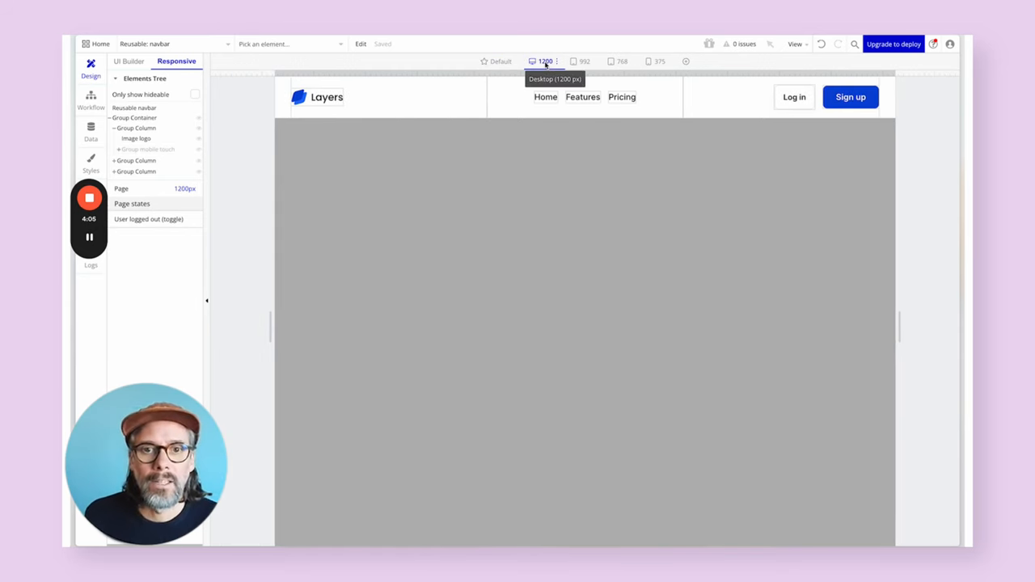
click(584, 61)
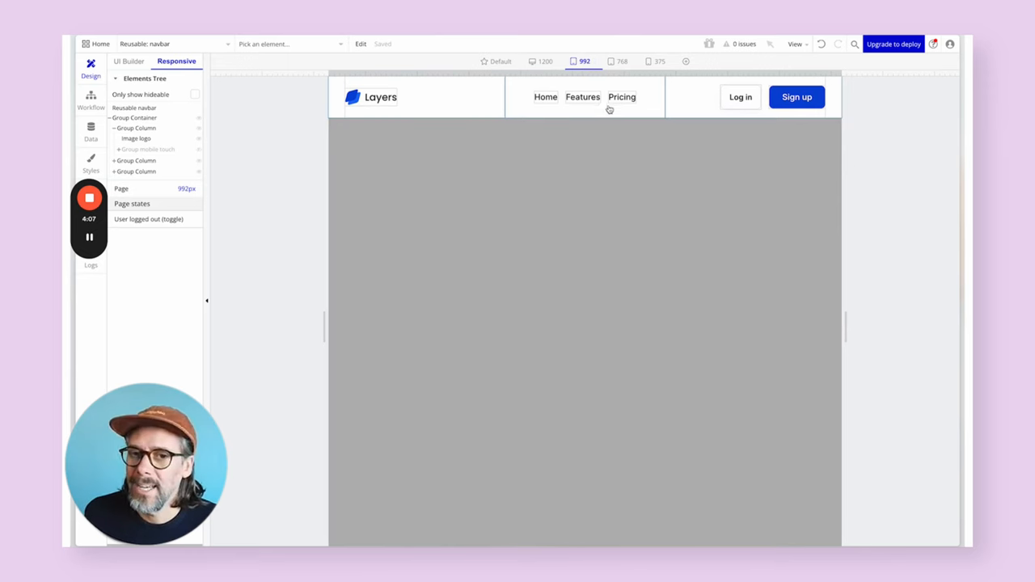
click(621, 61)
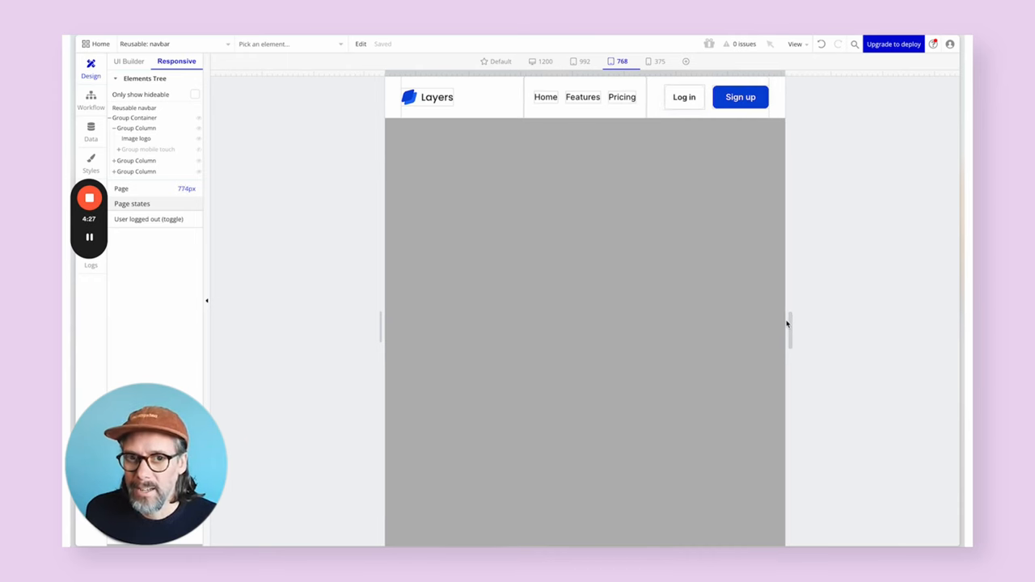
click(660, 62)
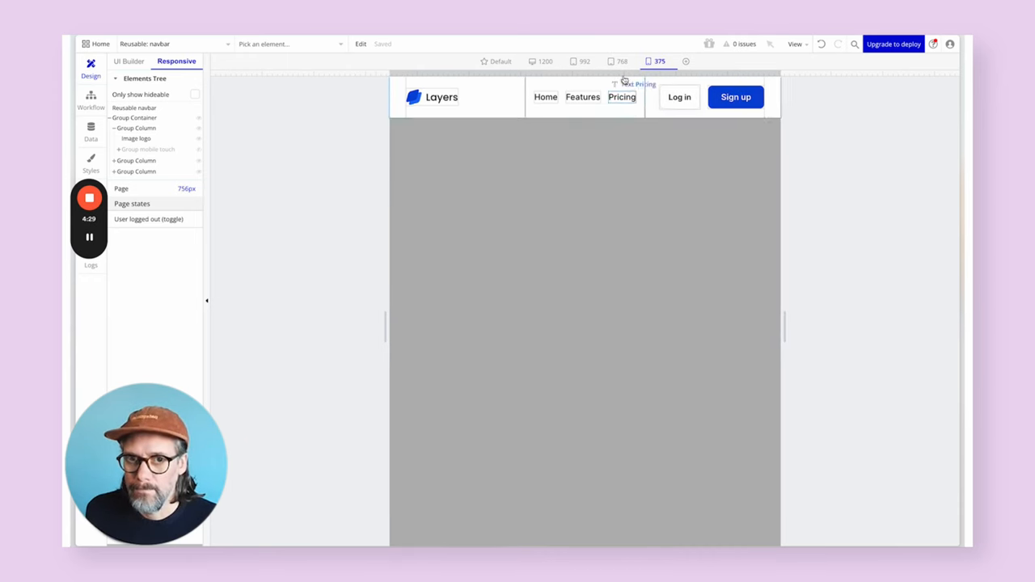
click(621, 62)
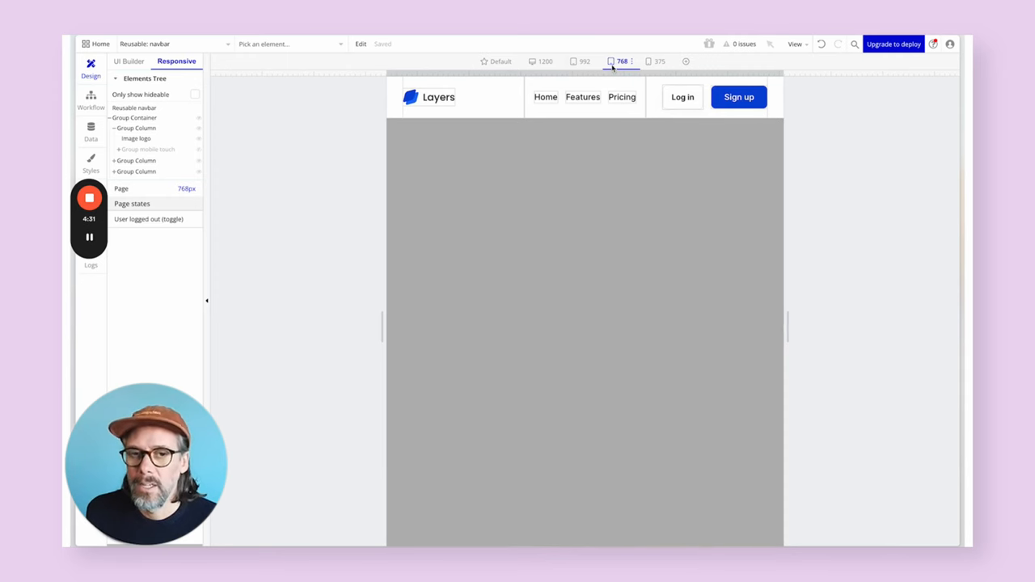
mouse_move(621, 61)
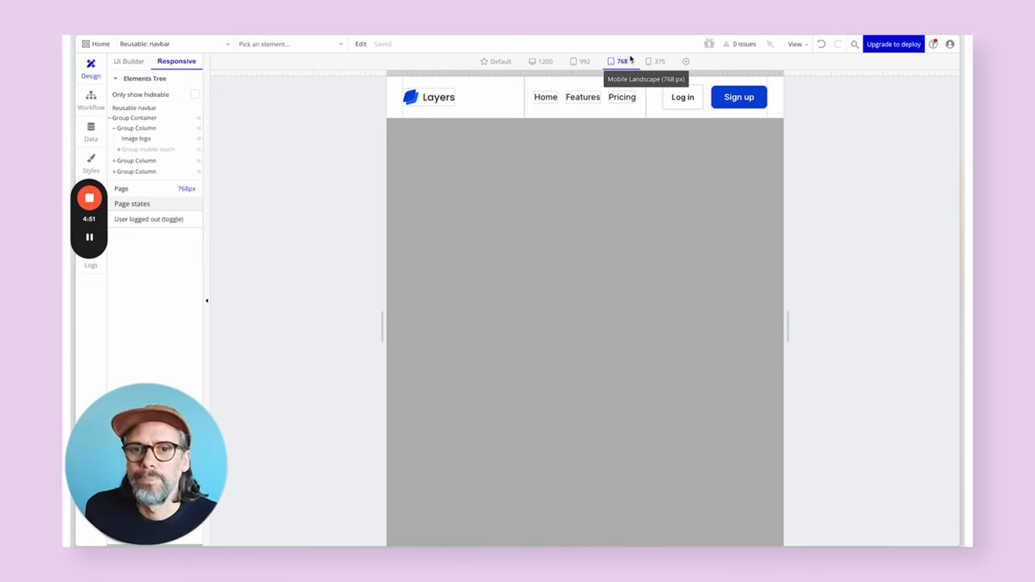
click(149, 149)
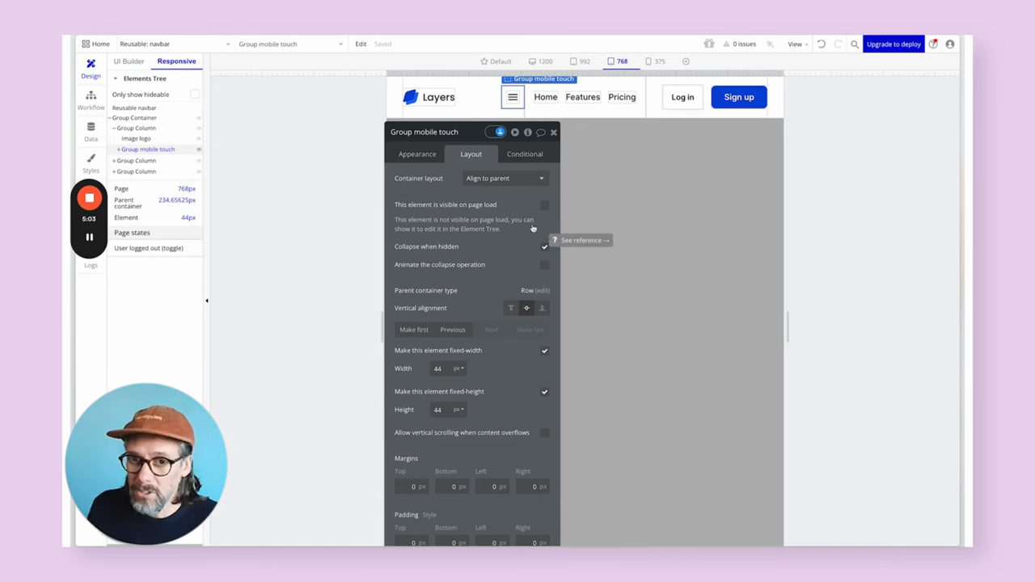
- Add a condition: Current page width <= Mobile Landscape (768 px) on the hamburger group
click(524, 154)
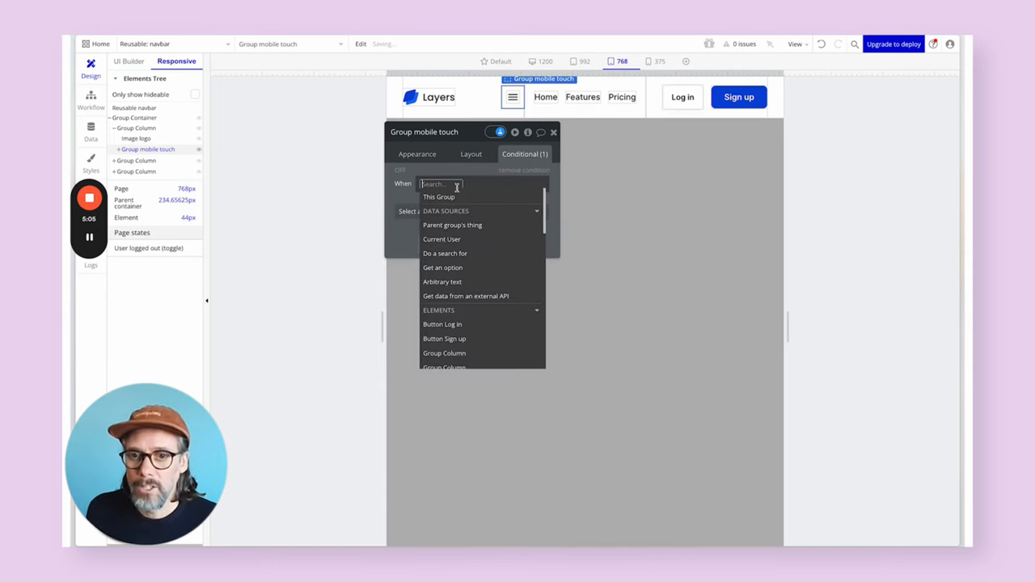
text(pg)
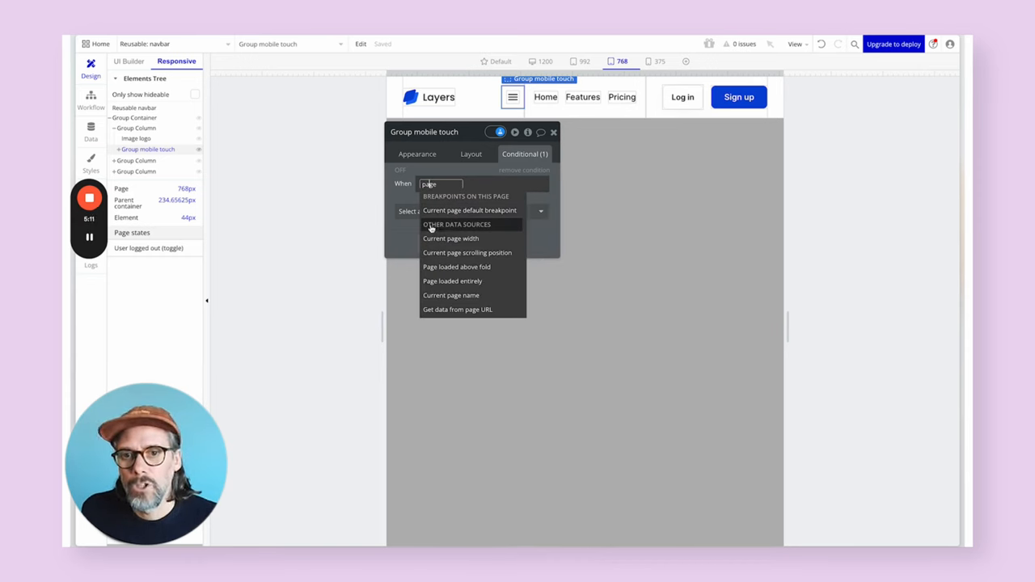
click(450, 237)
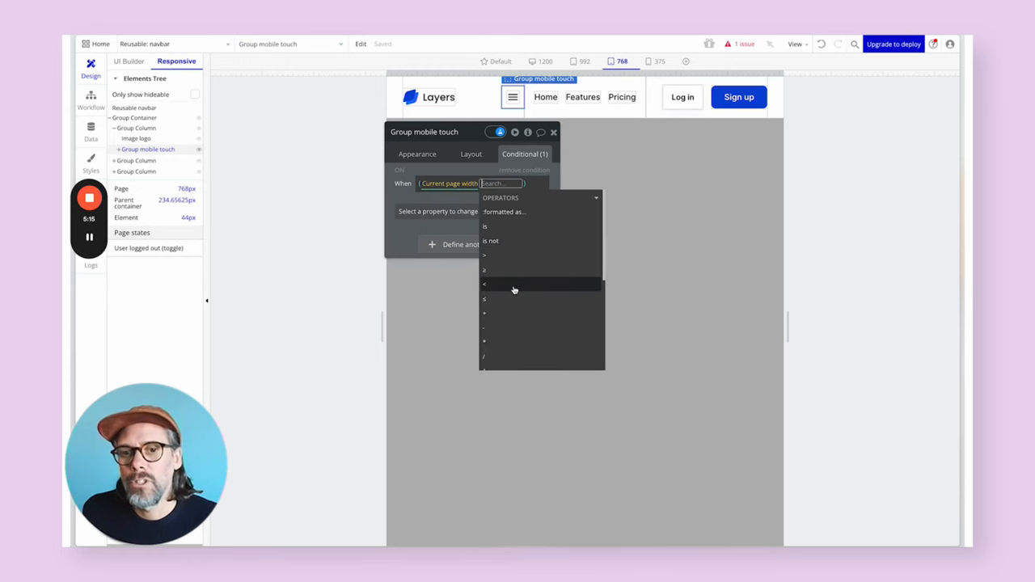
mouse_move(514, 289)
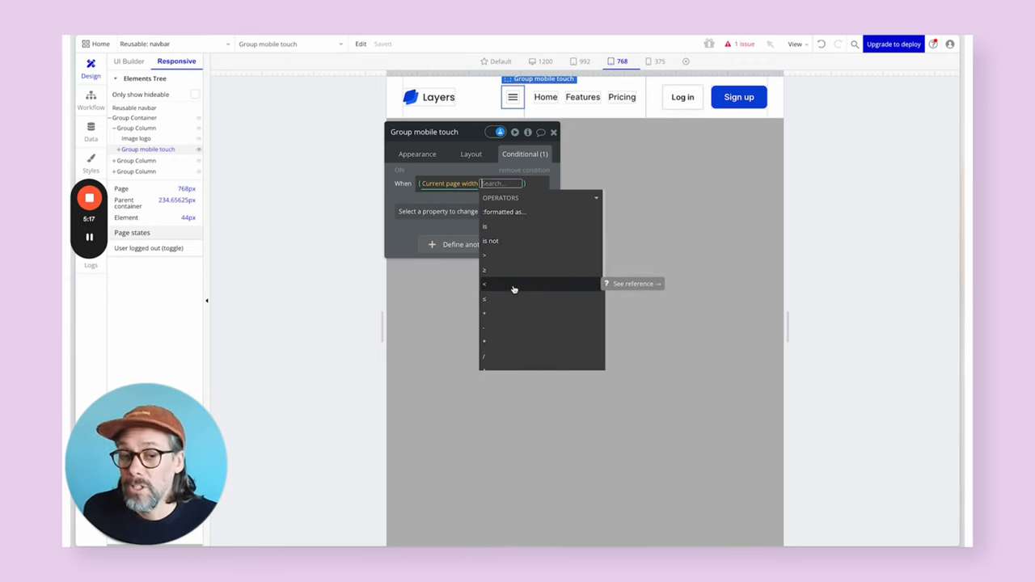
click(486, 285)
text(768)
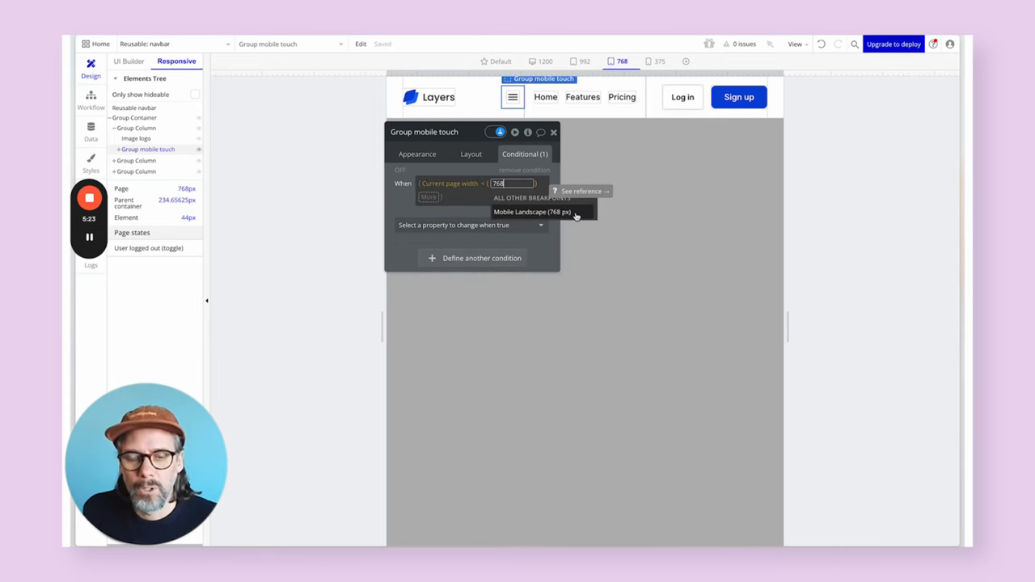
click(530, 210)
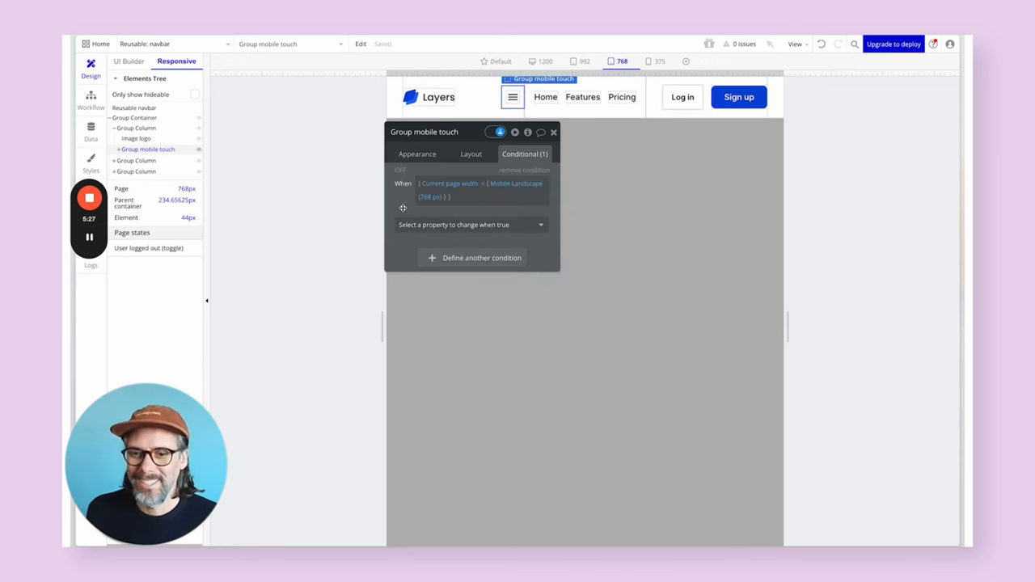
- Have that condition make the group visible, and copy the expression for reuse
click(473, 225)
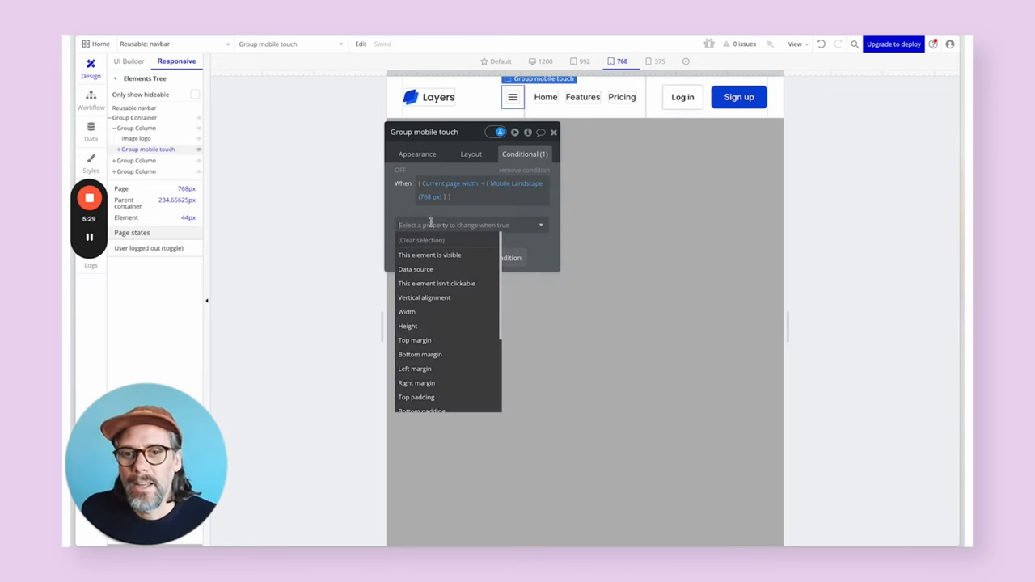
click(430, 255)
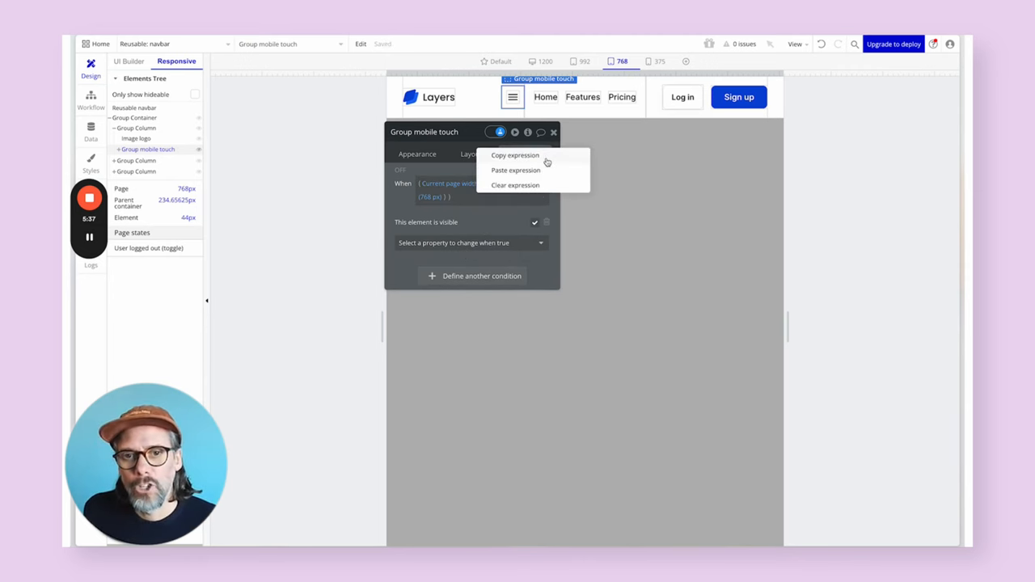
click(516, 170)
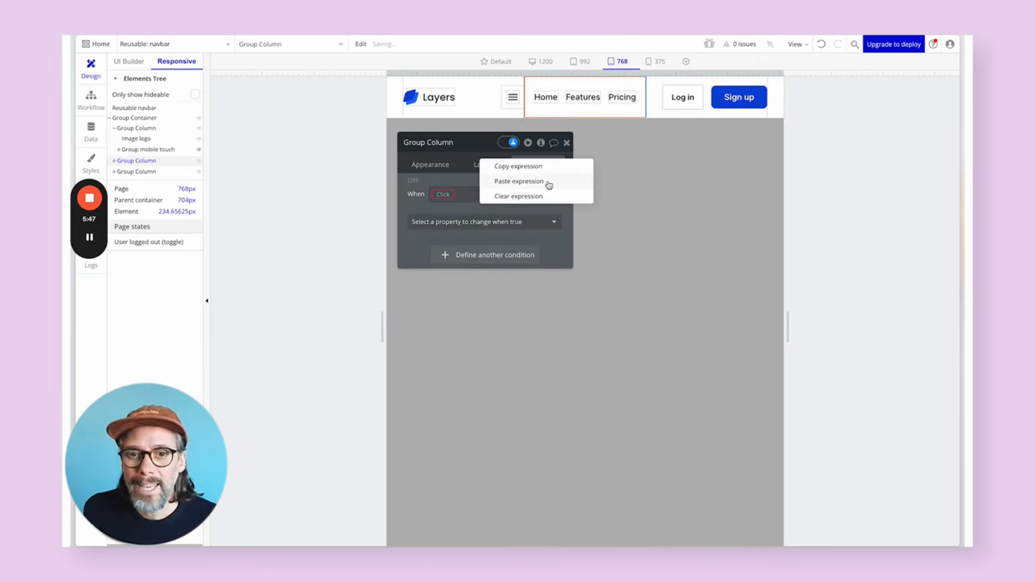
- Hide the links column when page width <= 768 px and make it collapse when hidden
click(518, 181)
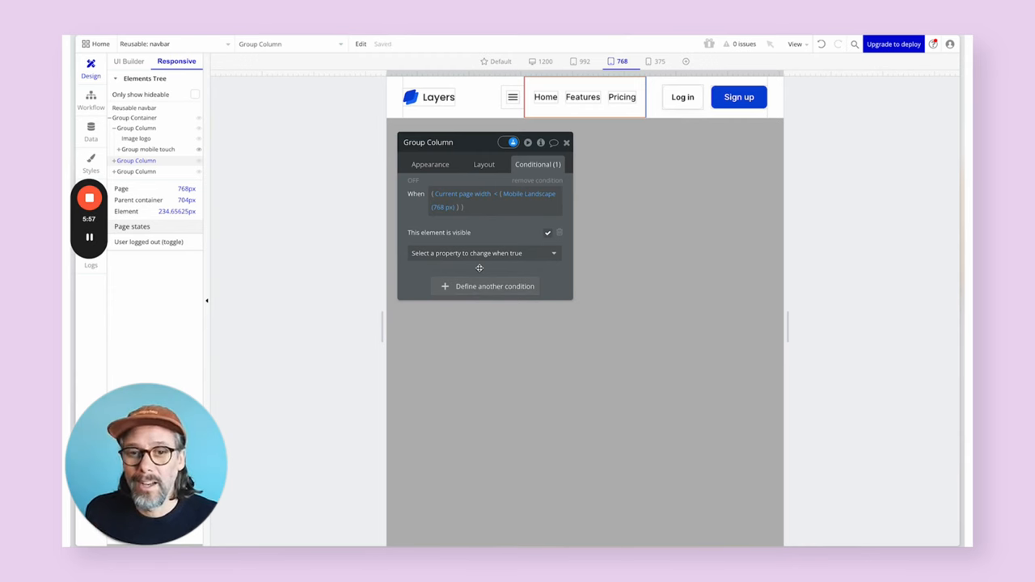
click(547, 233)
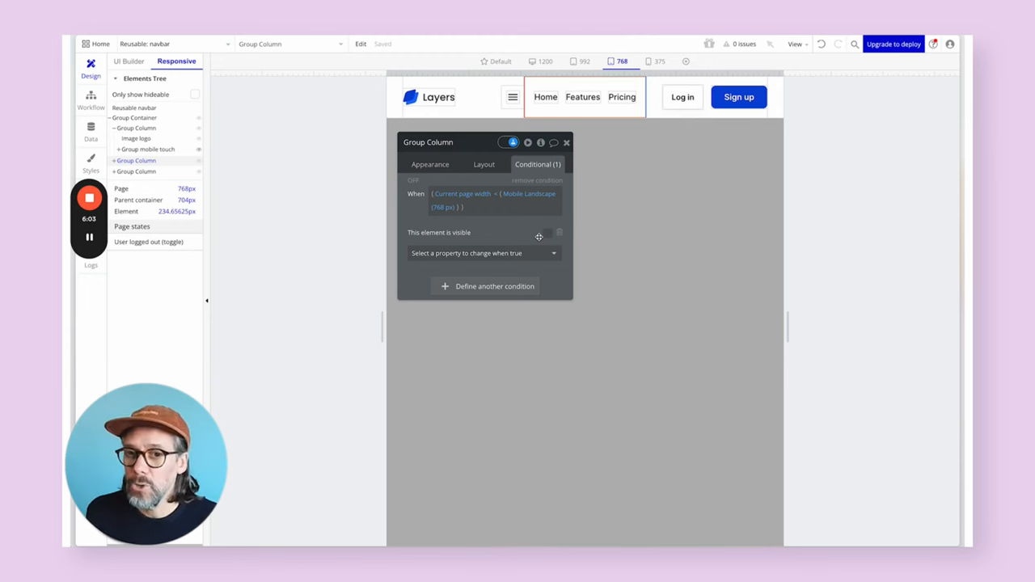
mouse_move(538, 236)
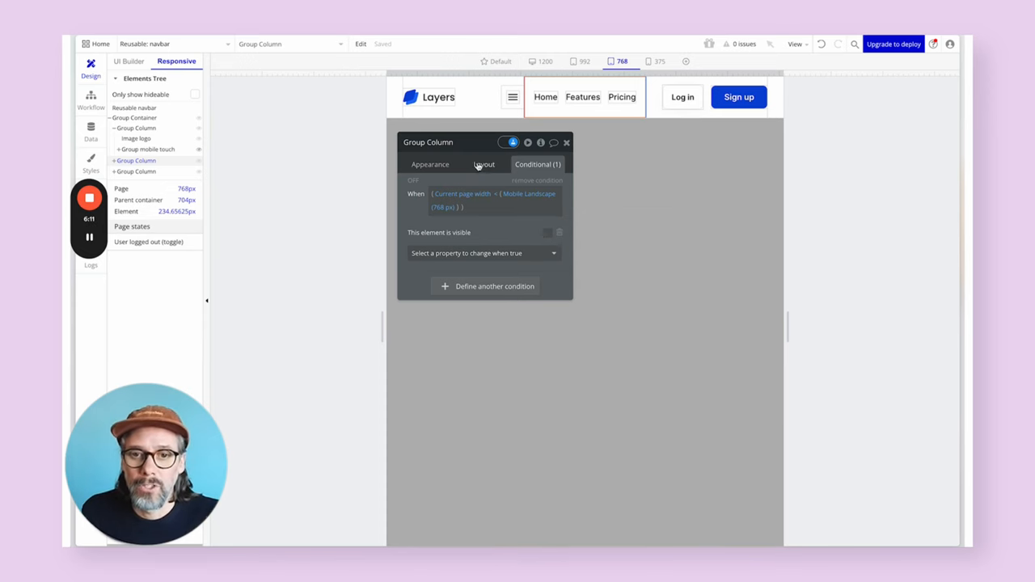
click(484, 165)
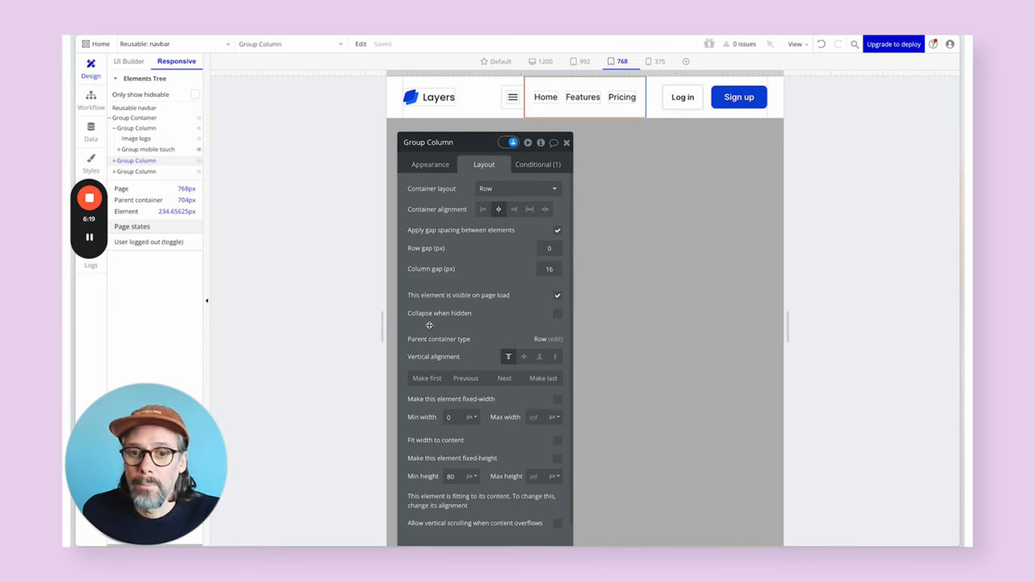
click(556, 314)
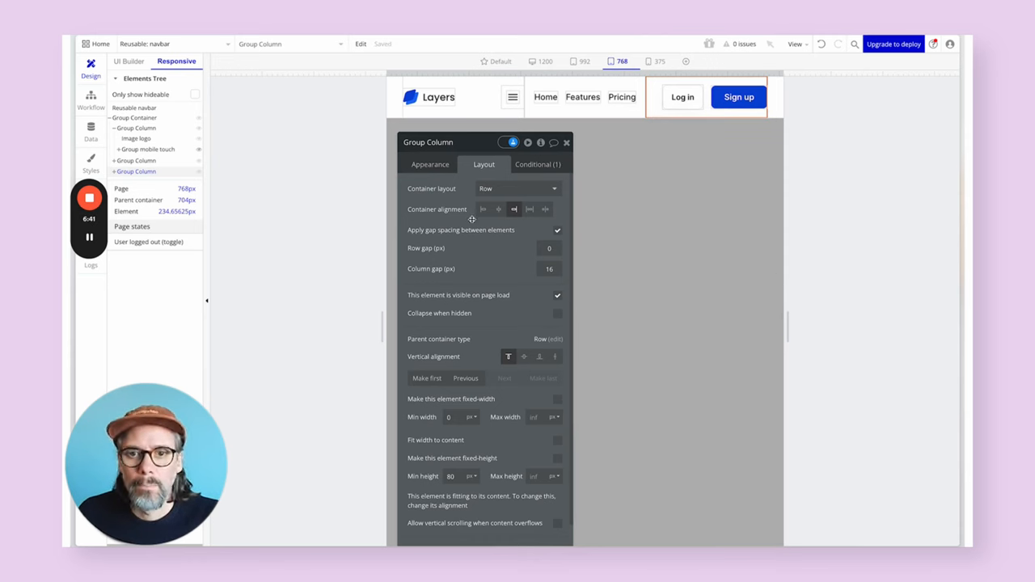
- Select the login and sign-up buttons column to view its layout
click(557, 314)
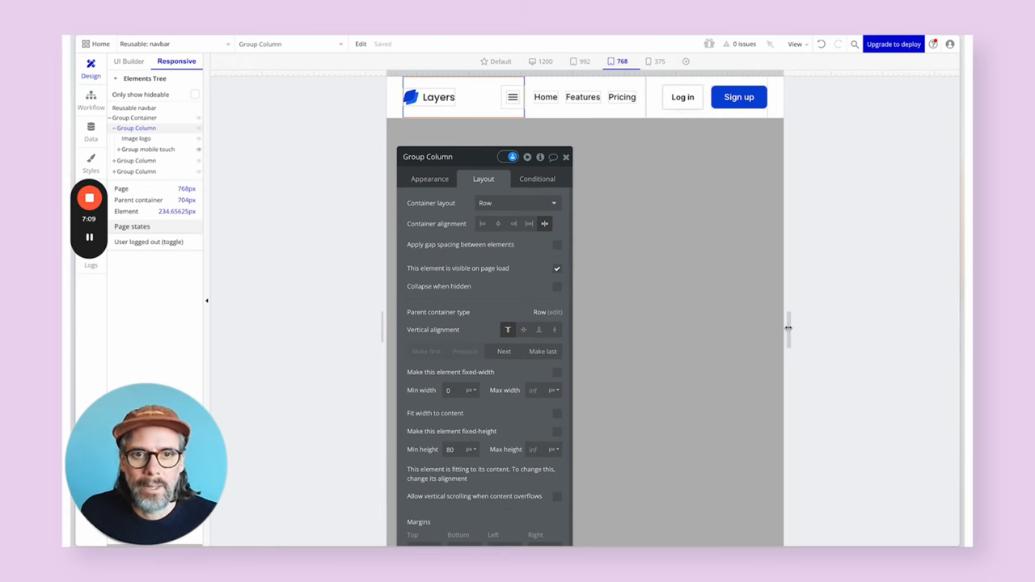
- Check the navbar at the 375 px phone width, then return to the 768 px preview
click(658, 61)
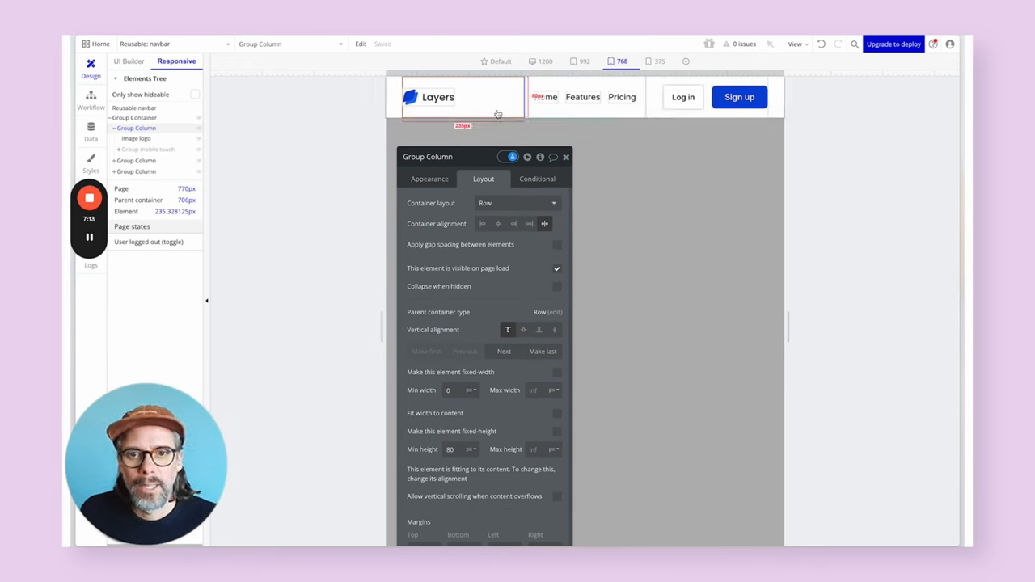
click(659, 61)
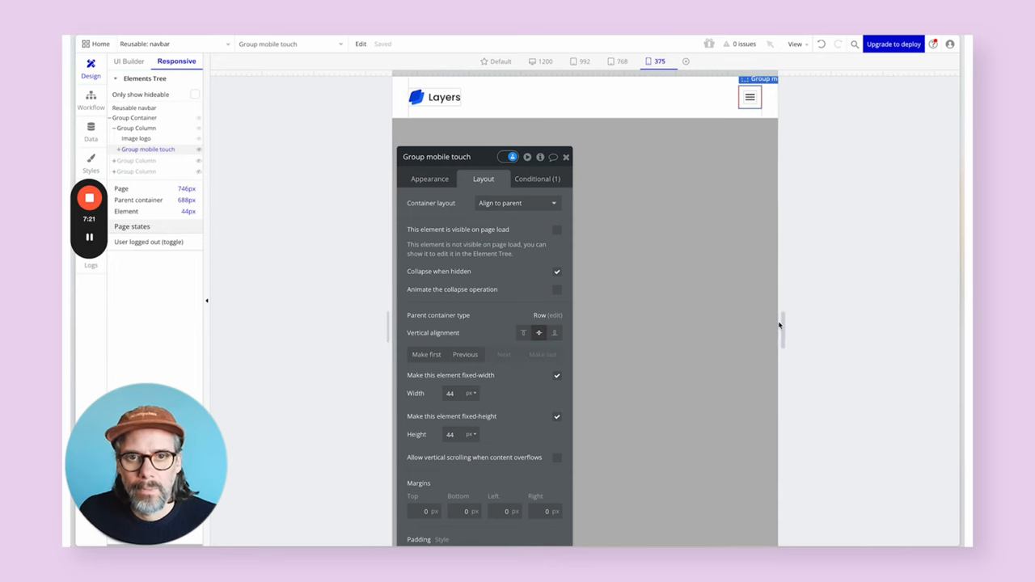
click(621, 61)
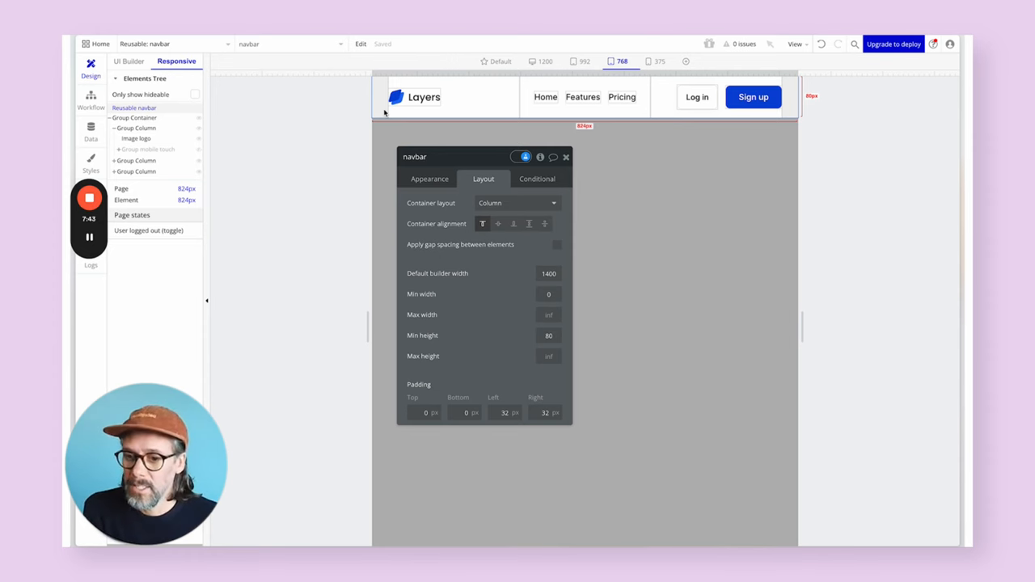
- Add a navbar condition: Current page width <= Mobile Landscape (768 px)
click(537, 178)
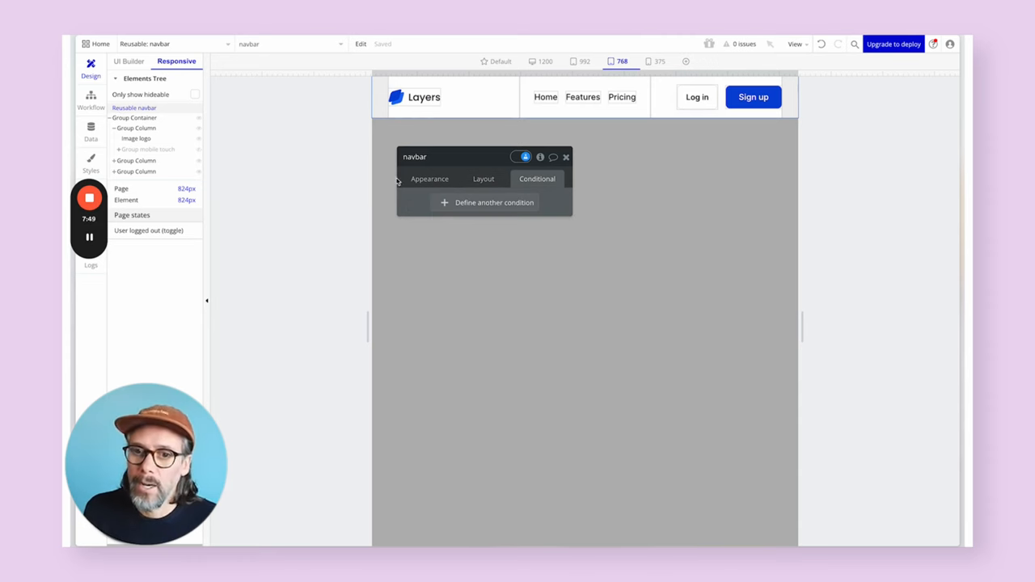
click(495, 203)
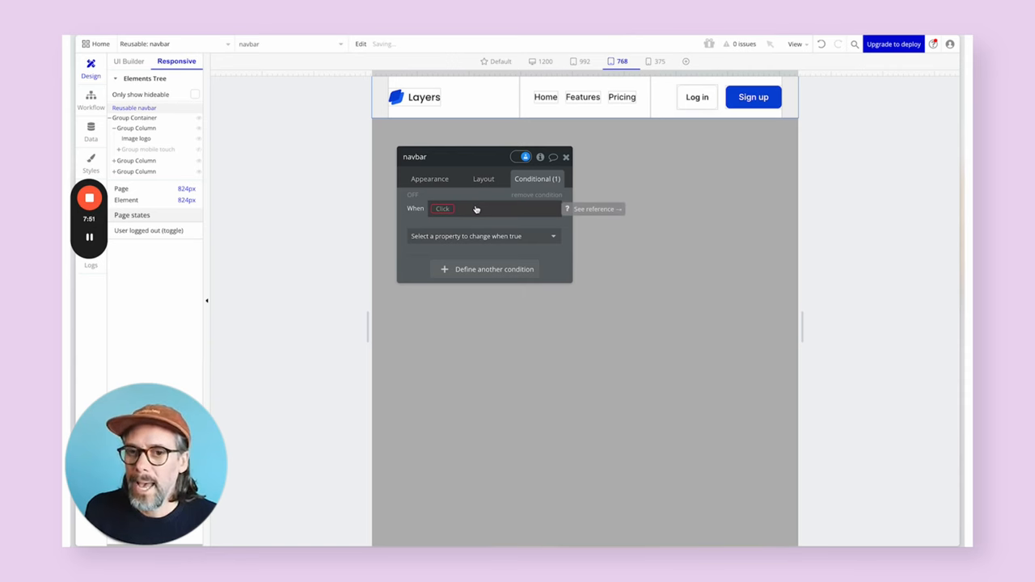
click(452, 209)
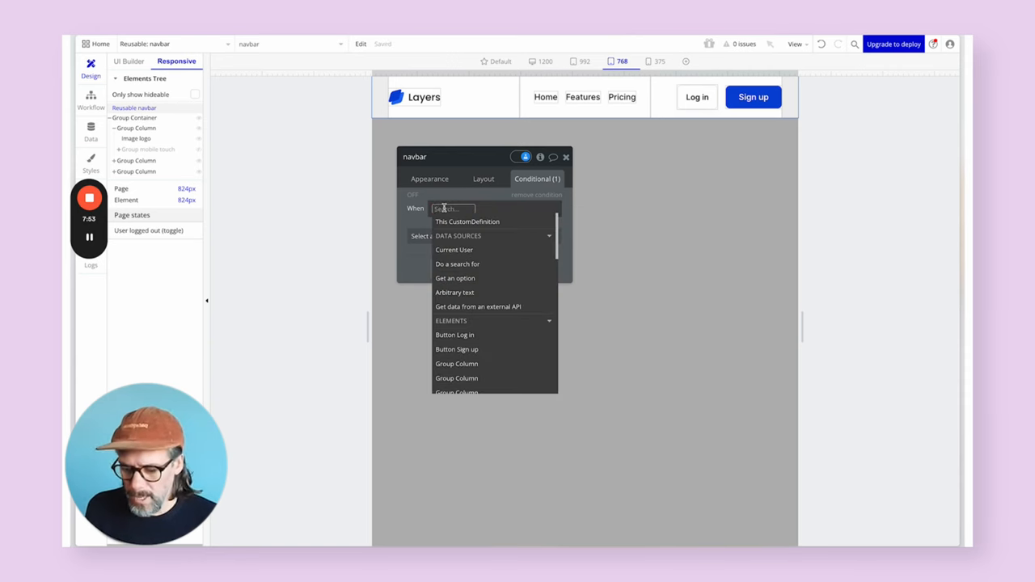
text(page width)
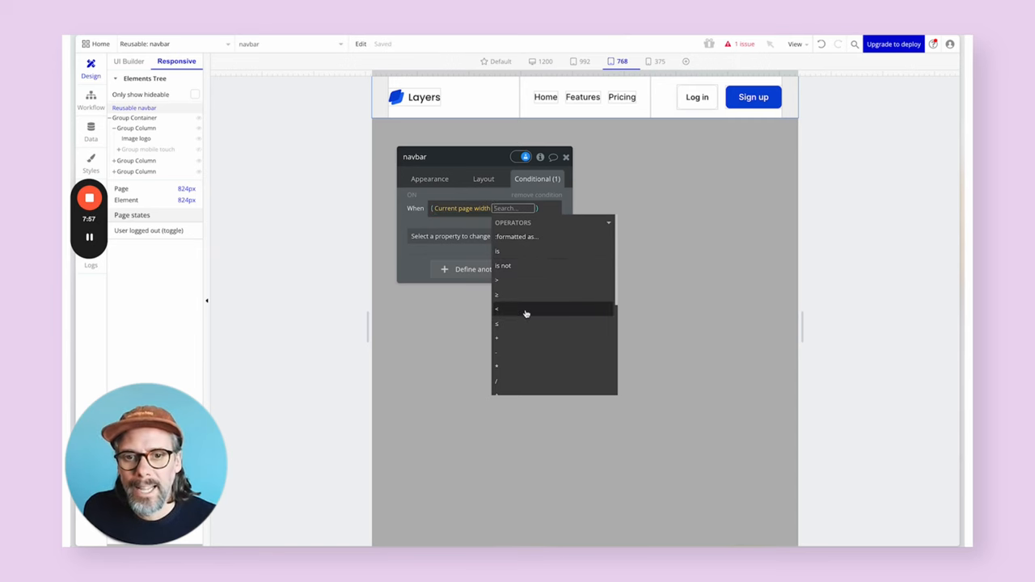
click(496, 308)
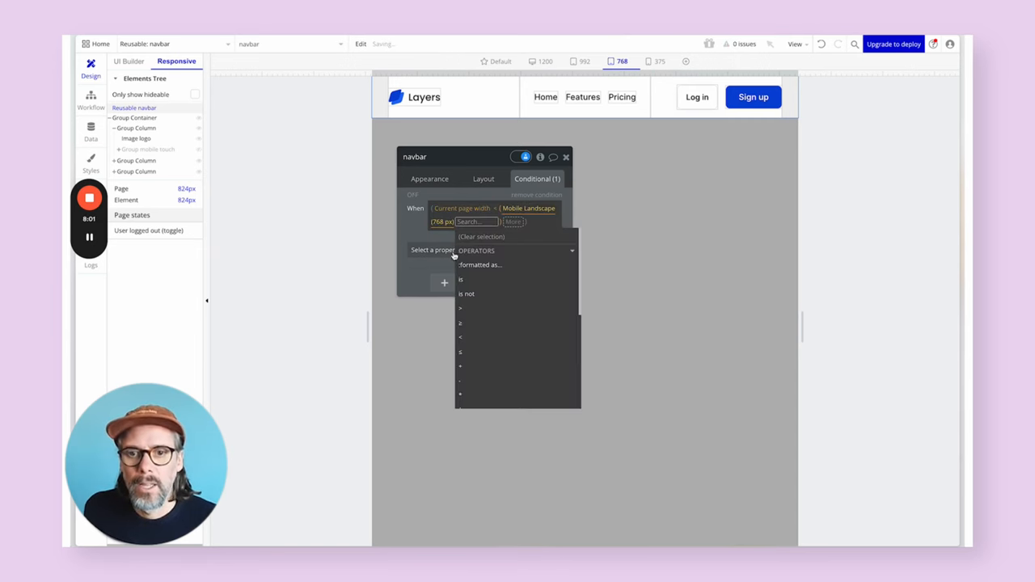
- Set left and right padding to 16 under that condition and preview at 375 px
text(pa)
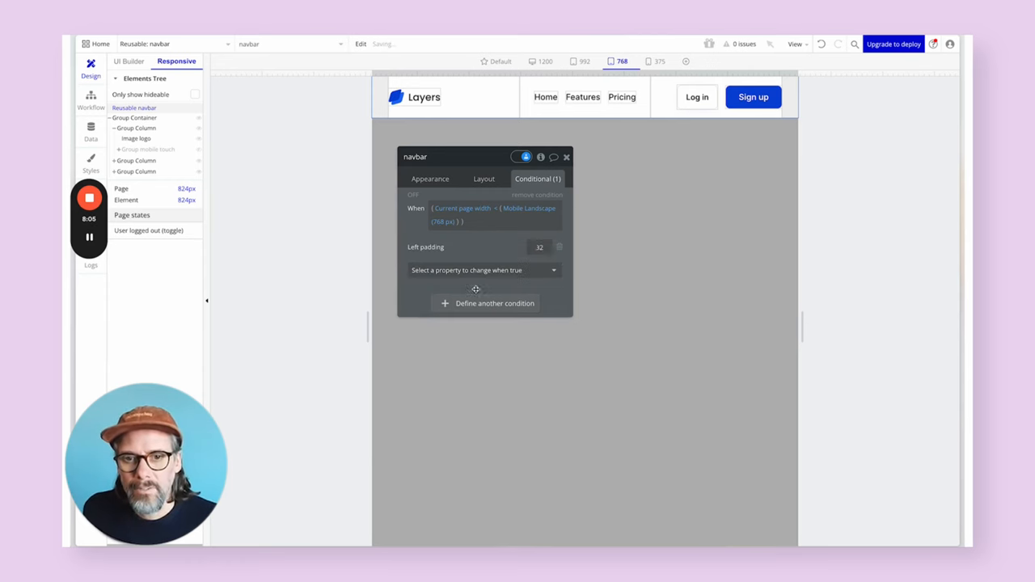
click(477, 270)
text(right)
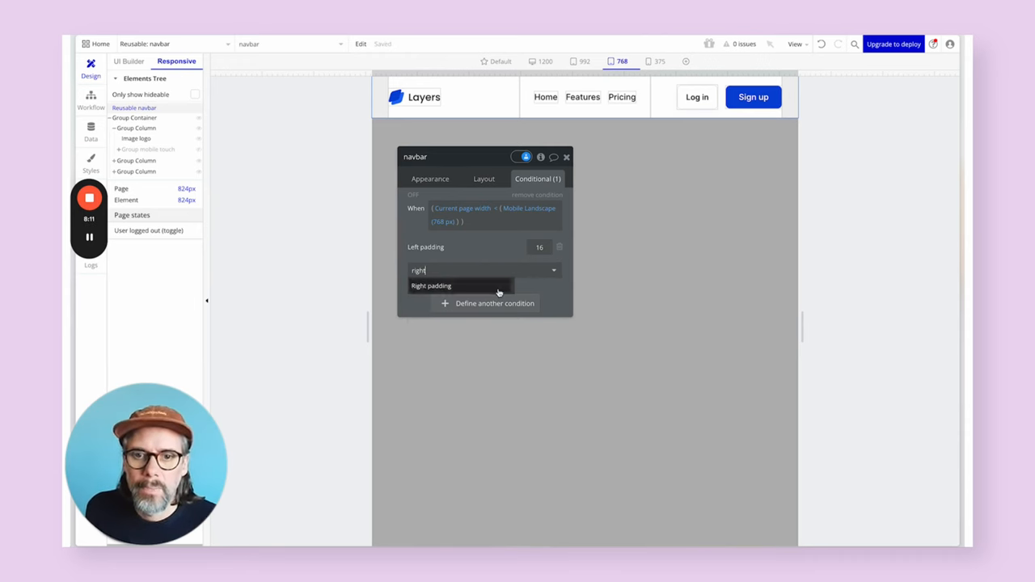
click(430, 285)
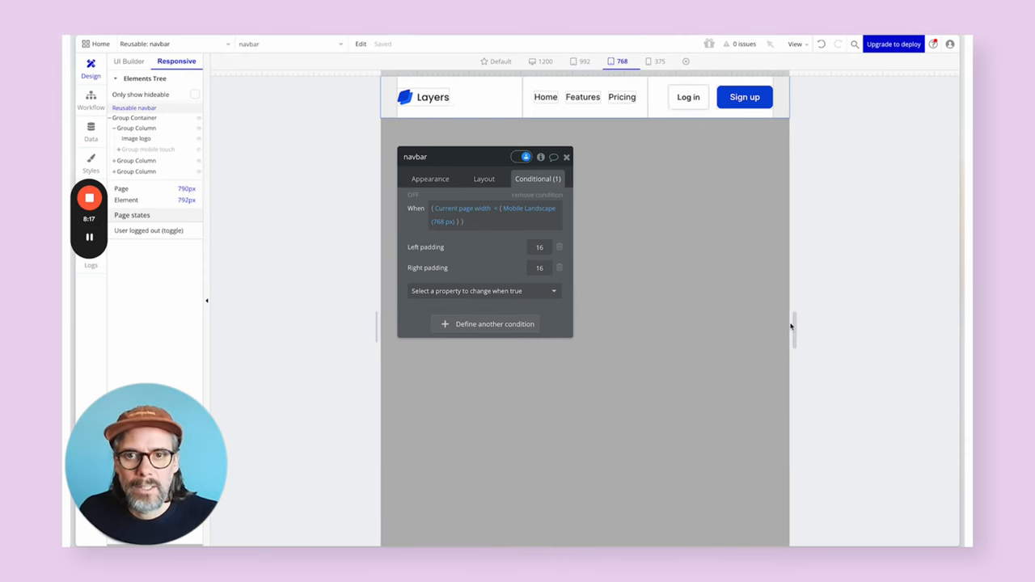
click(659, 61)
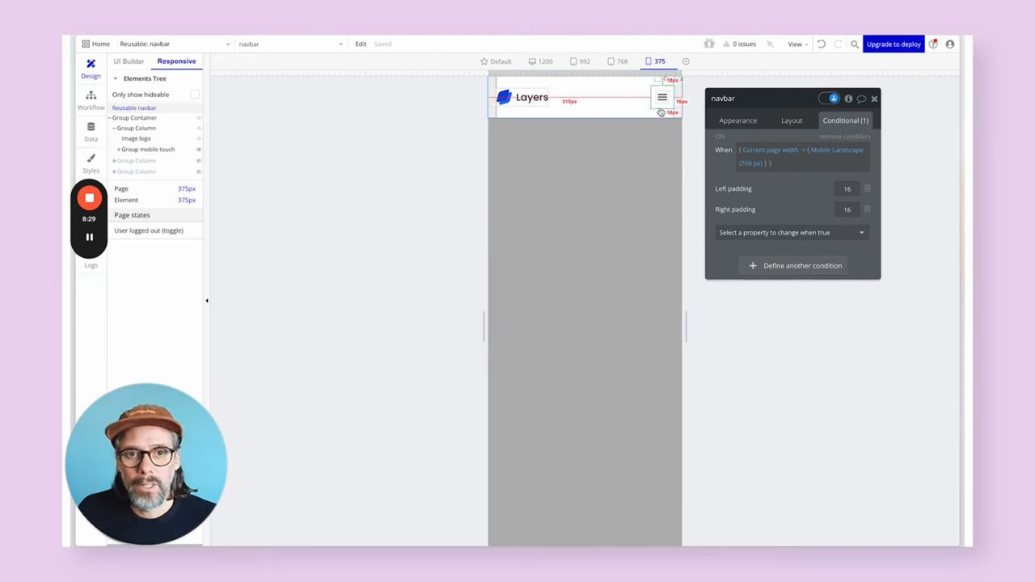
click(737, 120)
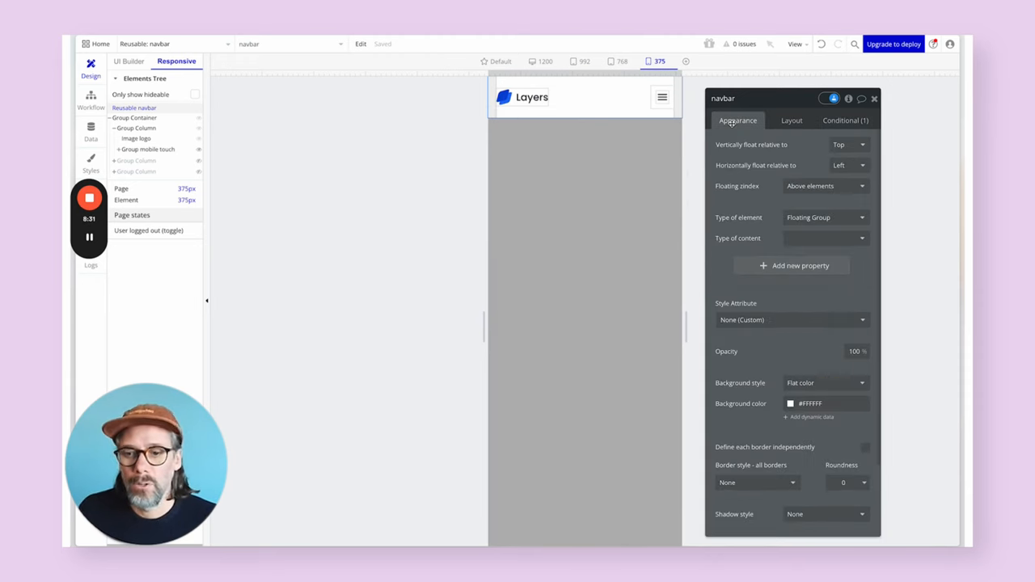